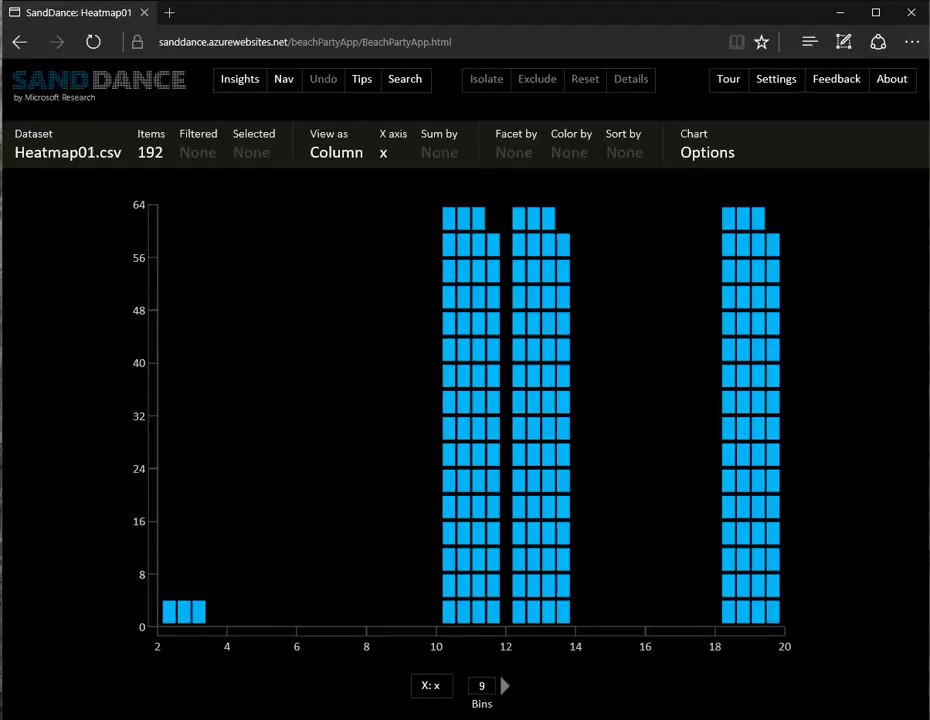
{"action": "mouse_move", "coordinate": [444, 544]}
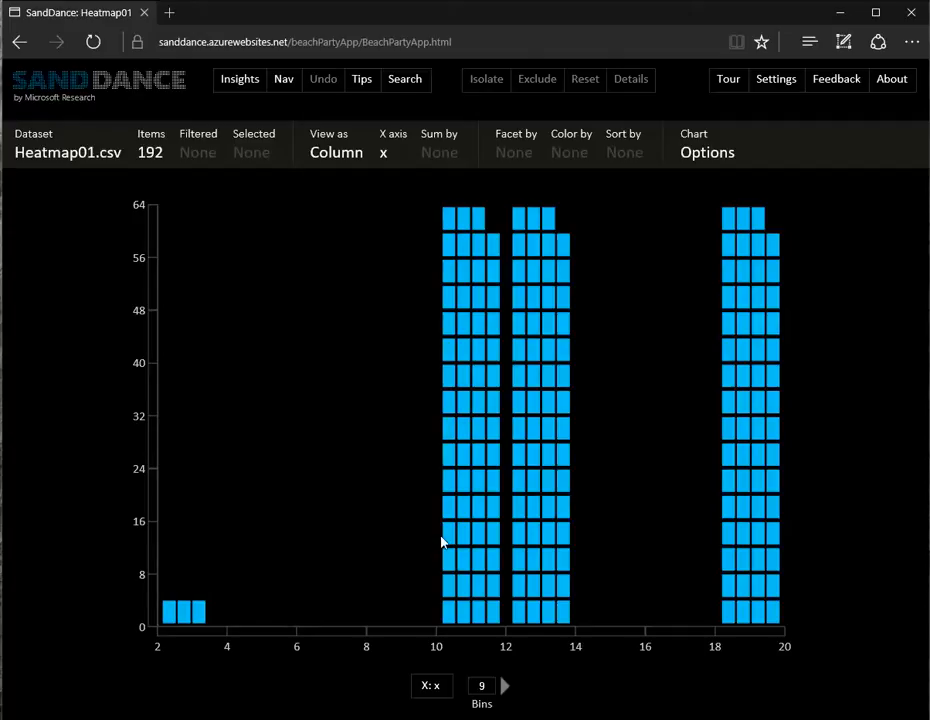
{"action": "mouse_move", "coordinate": [90, 152]}
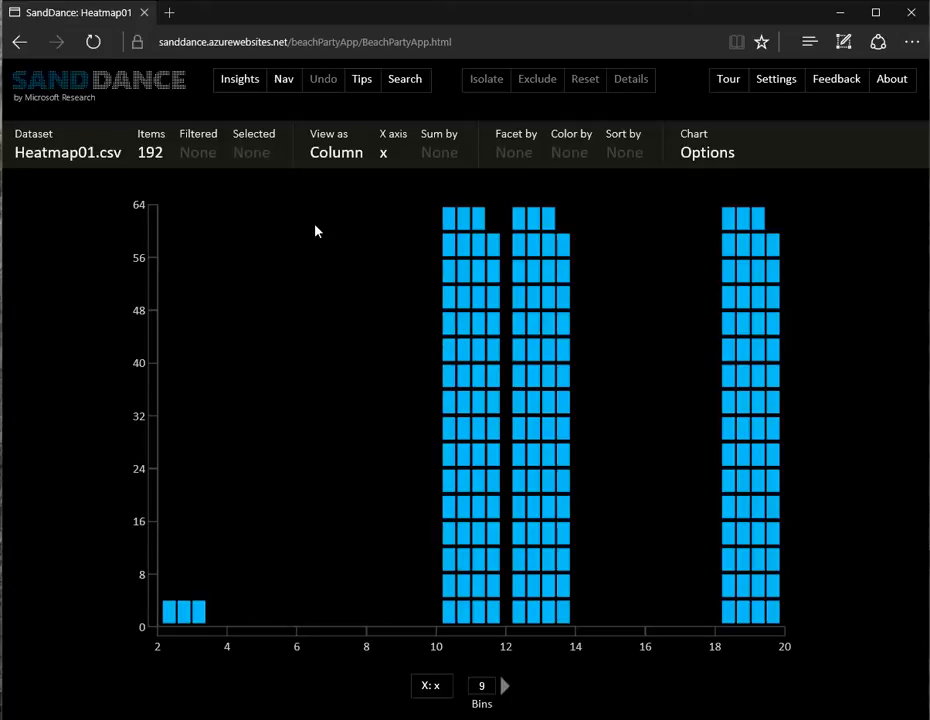
Change the chart view from columns to a Scatter plot of x against y.
{"action": "left_click", "coordinate": [336, 144]}
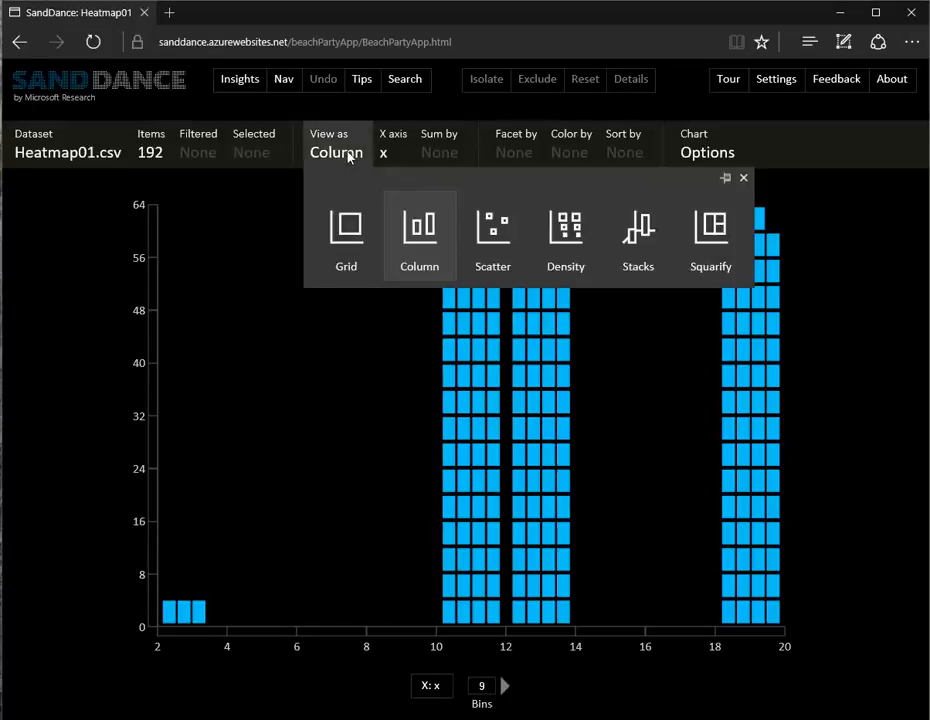
{"action": "left_click", "coordinate": [492, 236]}
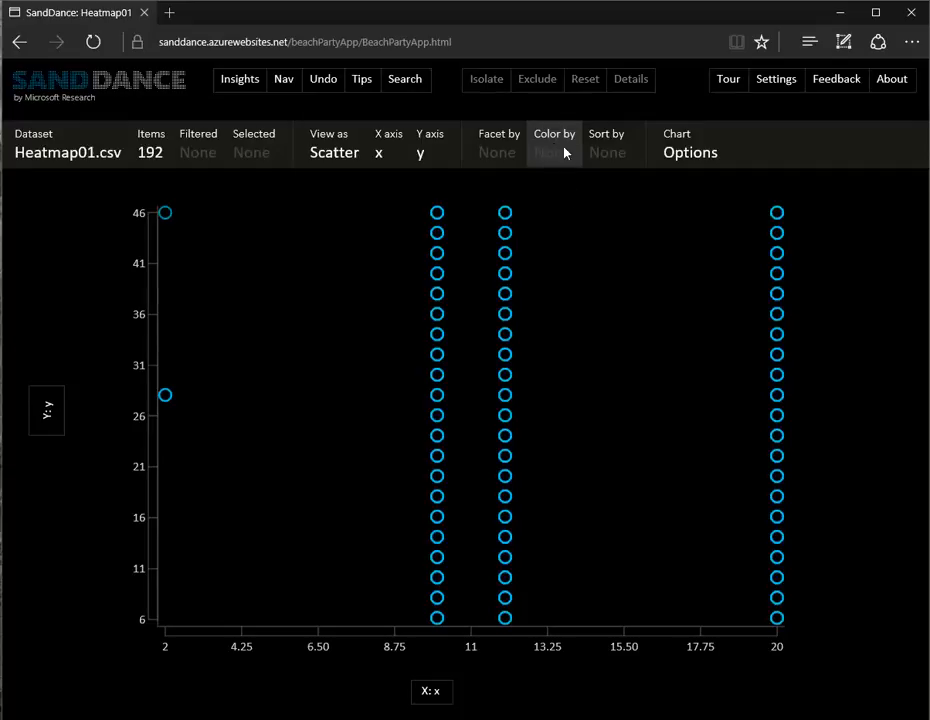
{"action": "mouse_move", "coordinate": [556, 152]}
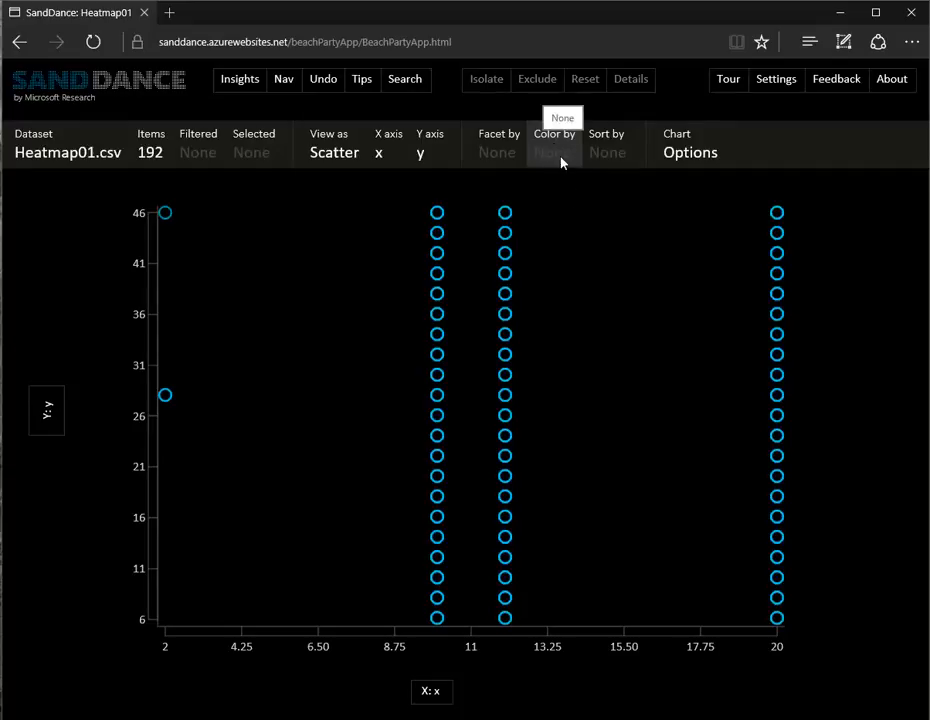
Set Color by to the Number of IOs column, giving a 1–100 legend.
{"action": "left_click", "coordinate": [554, 144]}
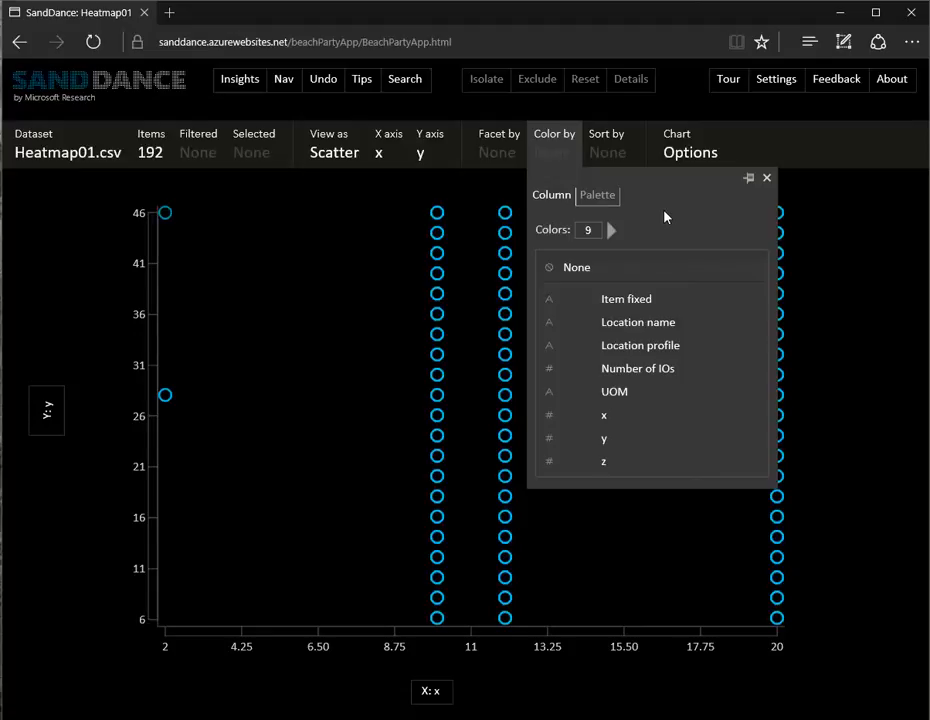
{"action": "mouse_move", "coordinate": [656, 216]}
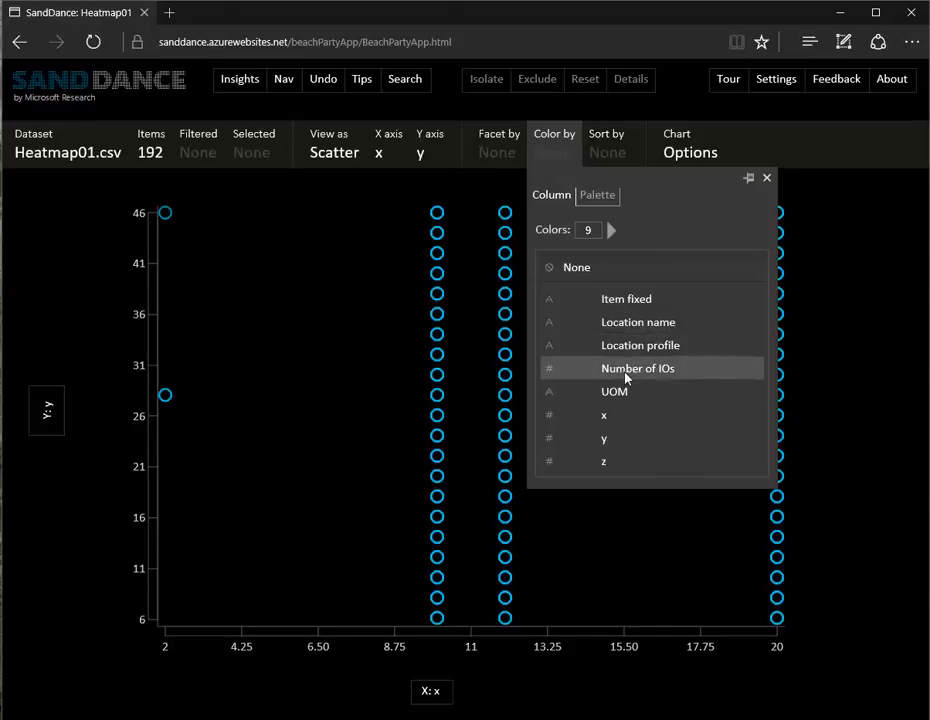
{"action": "mouse_move", "coordinate": [638, 368]}
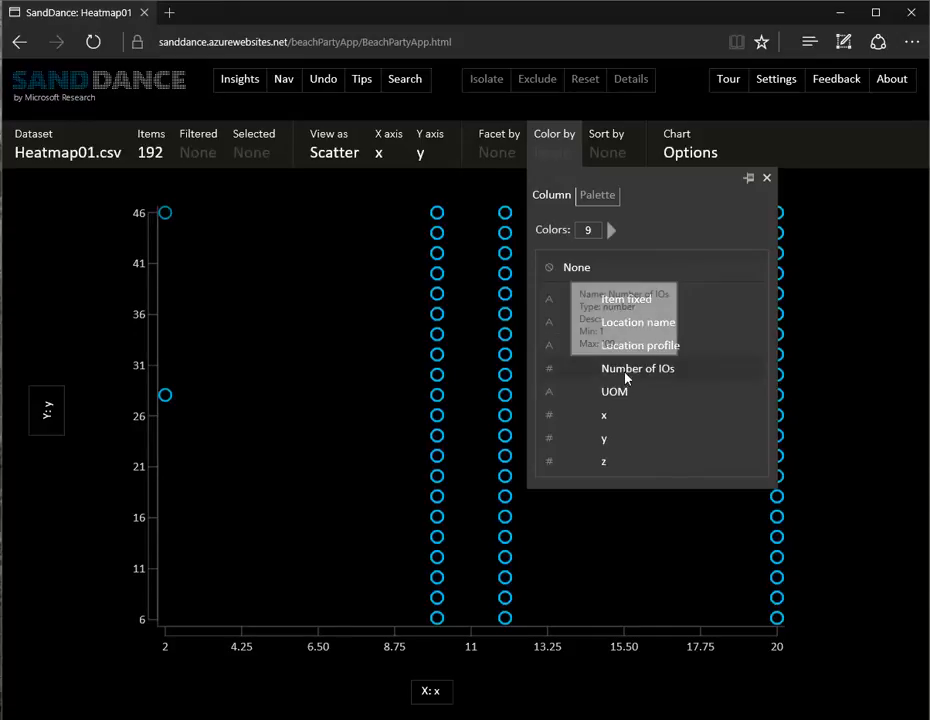
{"action": "left_click", "coordinate": [638, 368]}
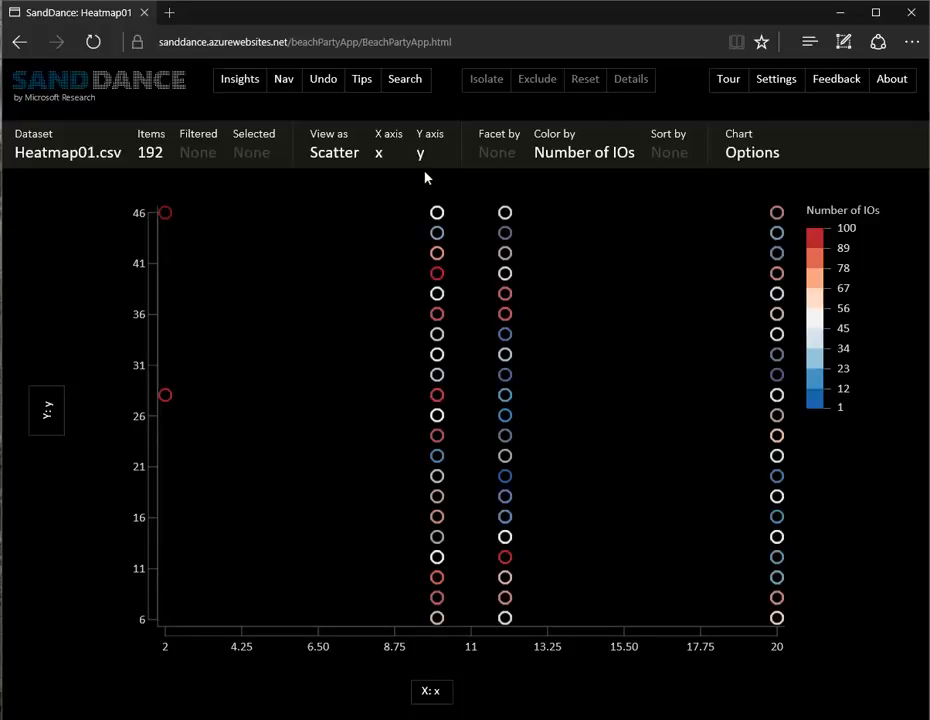
{"action": "mouse_move", "coordinate": [472, 588]}
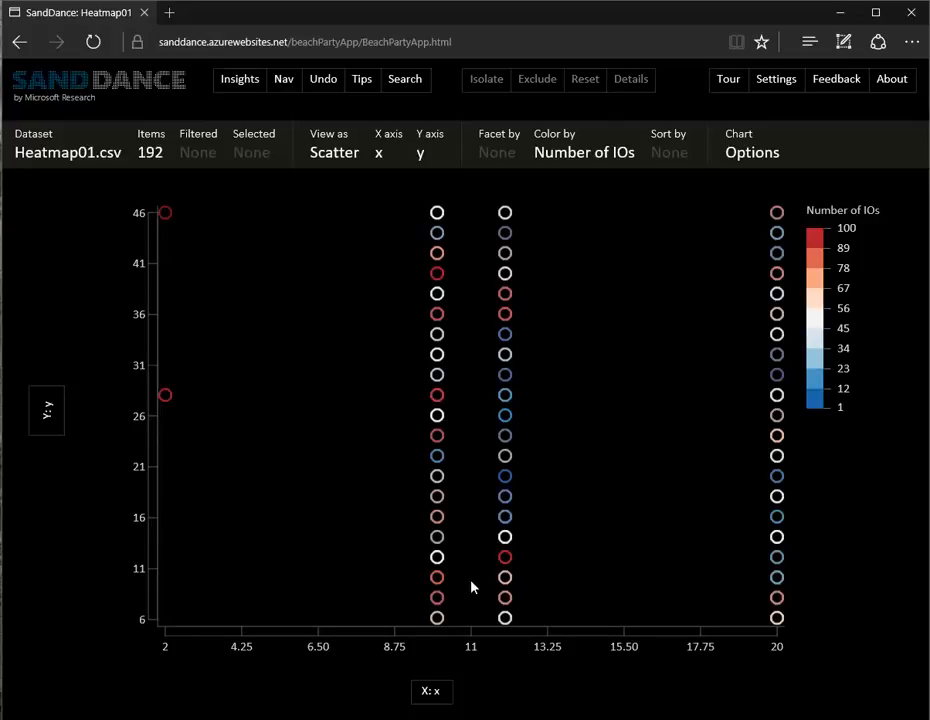
{"action": "mouse_move", "coordinate": [712, 390]}
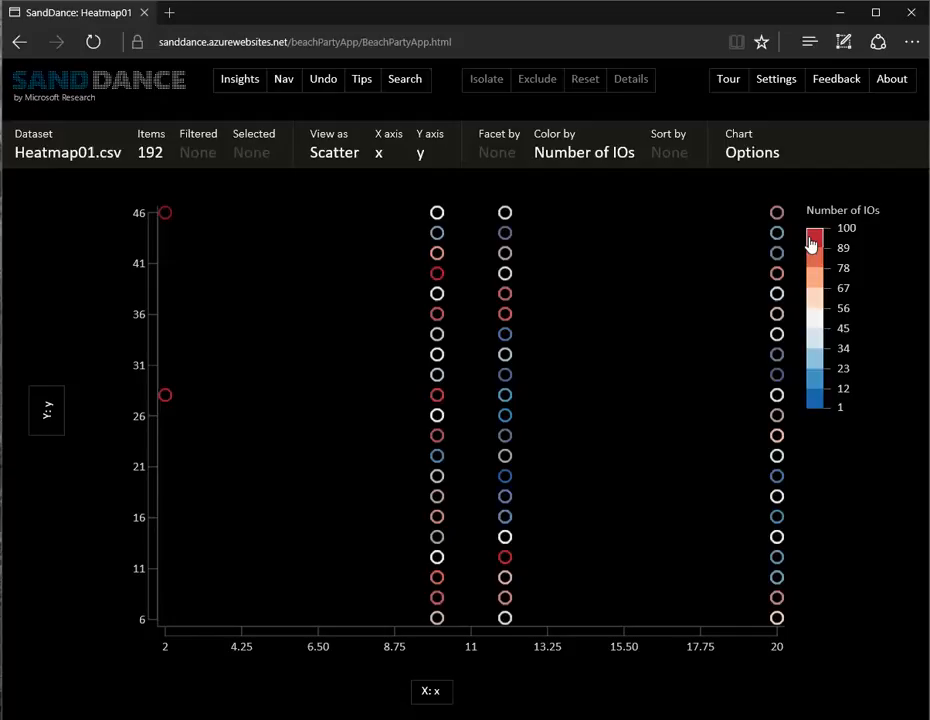
{"action": "mouse_move", "coordinate": [548, 268]}
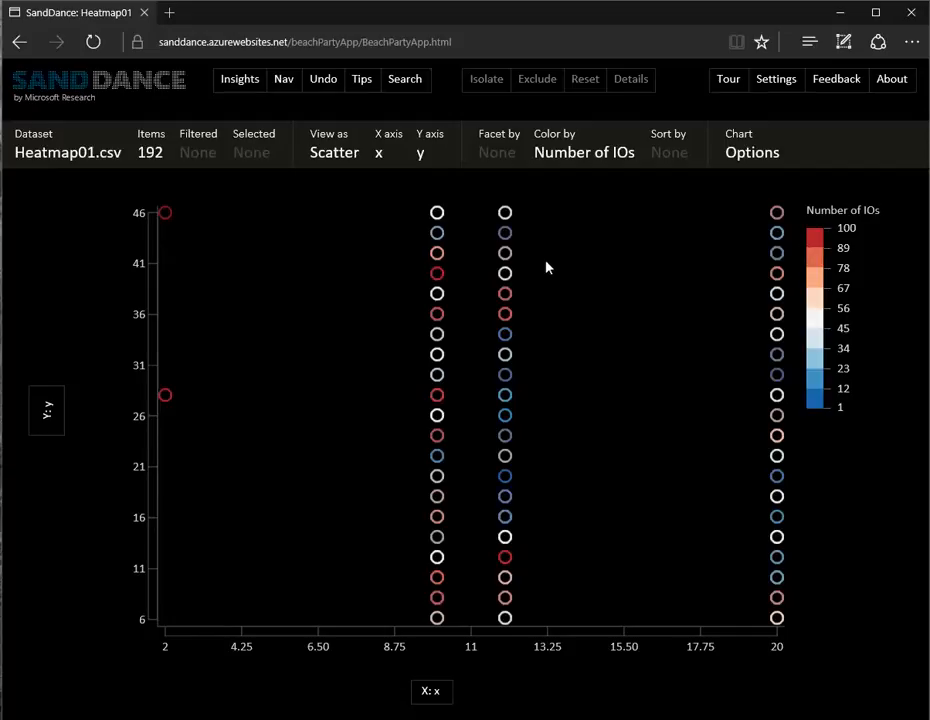
{"action": "mouse_move", "coordinate": [404, 234]}
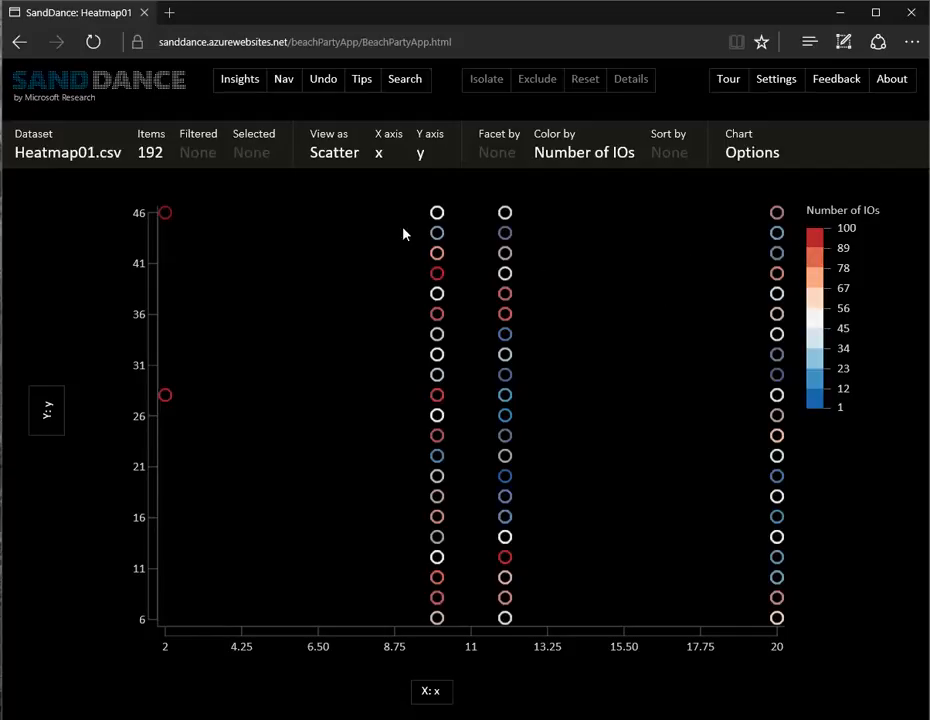
{"action": "mouse_move", "coordinate": [644, 380]}
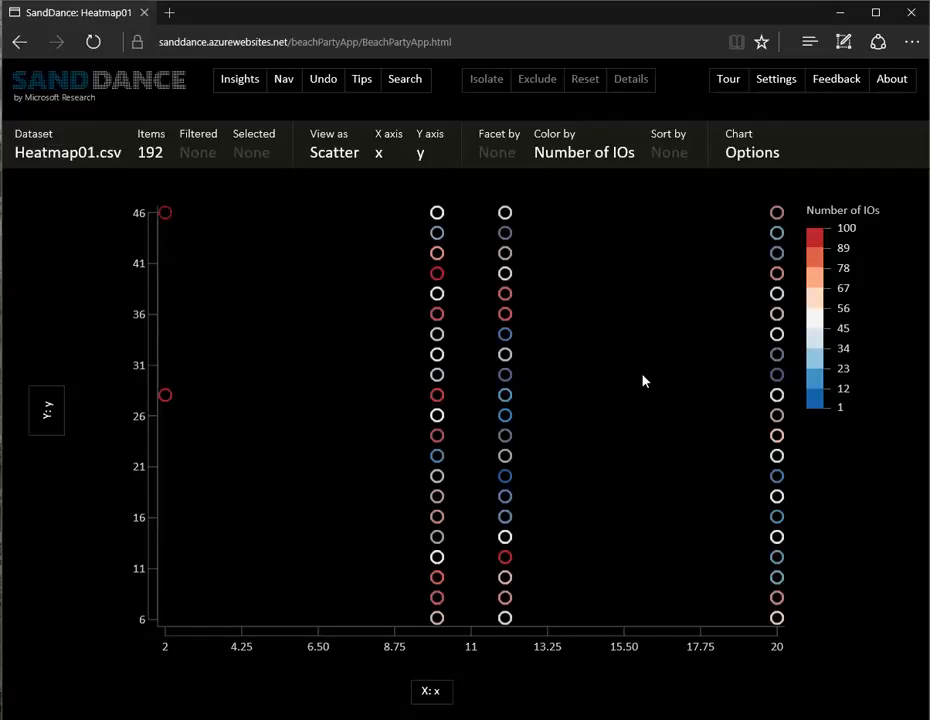
{"action": "mouse_move", "coordinate": [672, 452]}
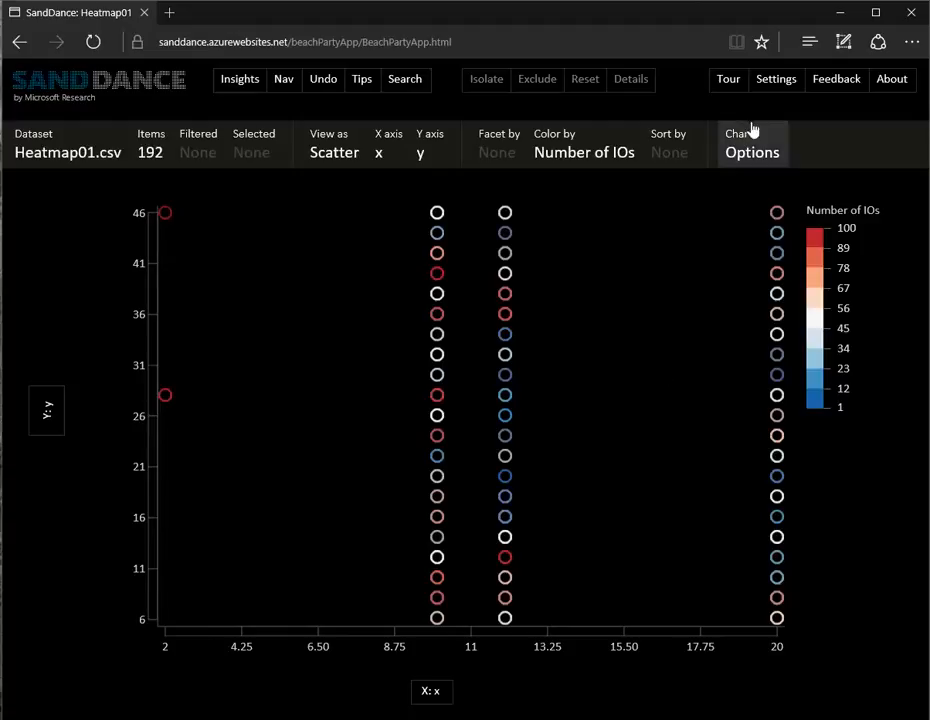
Set Shape image to square in Chart Options and show the Insights Bar.
{"action": "left_click", "coordinate": [752, 144]}
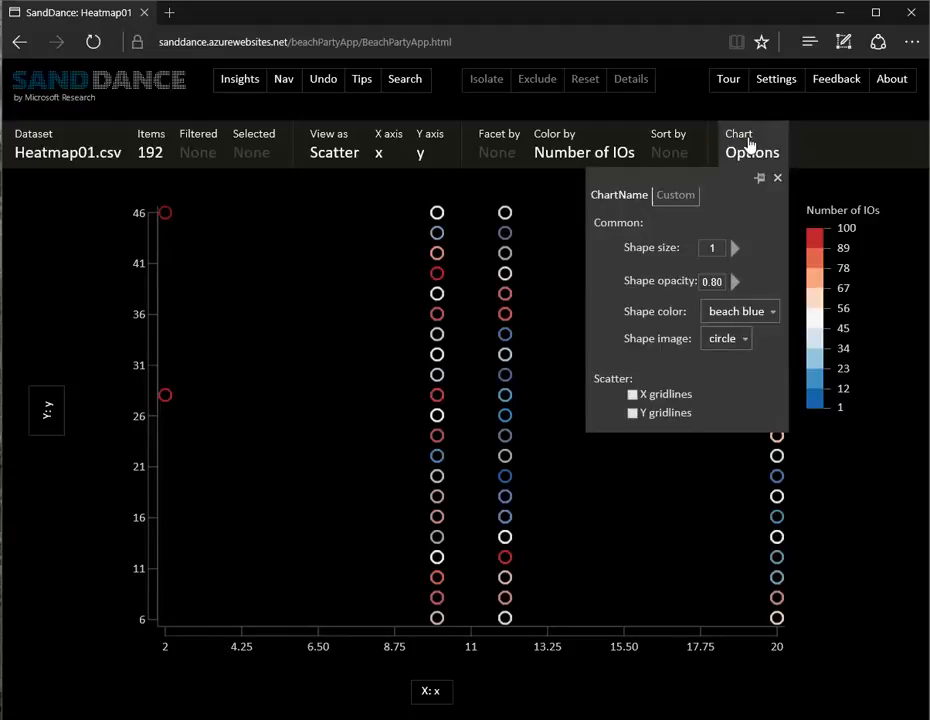
{"action": "left_click", "coordinate": [724, 338]}
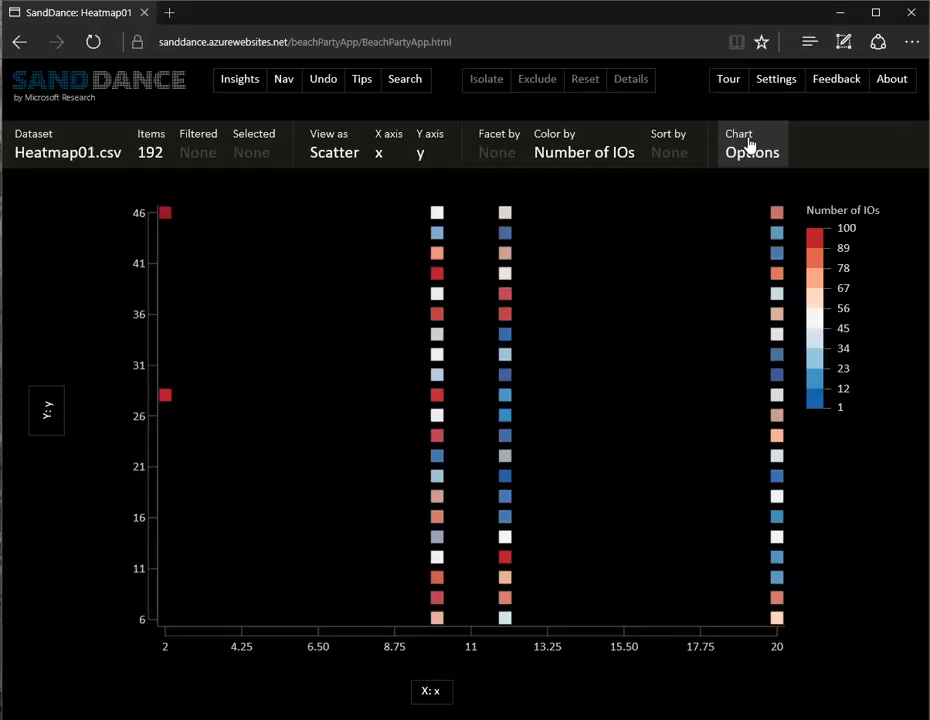
{"action": "left_click", "coordinate": [240, 80]}
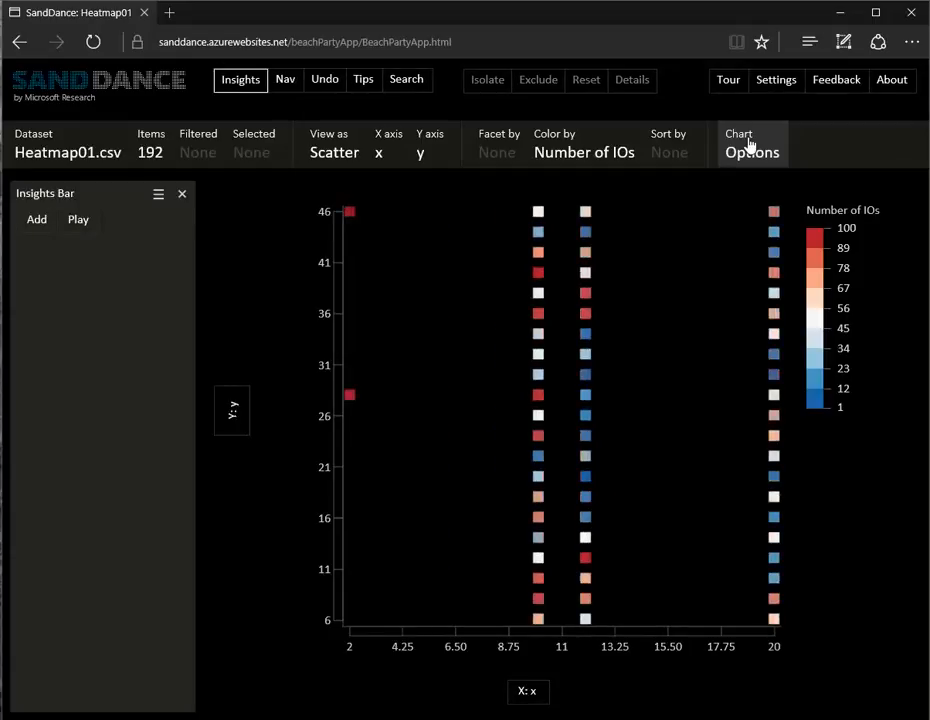
Add the square scatter as Insight-1 and bring up the Facet by column list.
{"action": "left_click", "coordinate": [36, 218]}
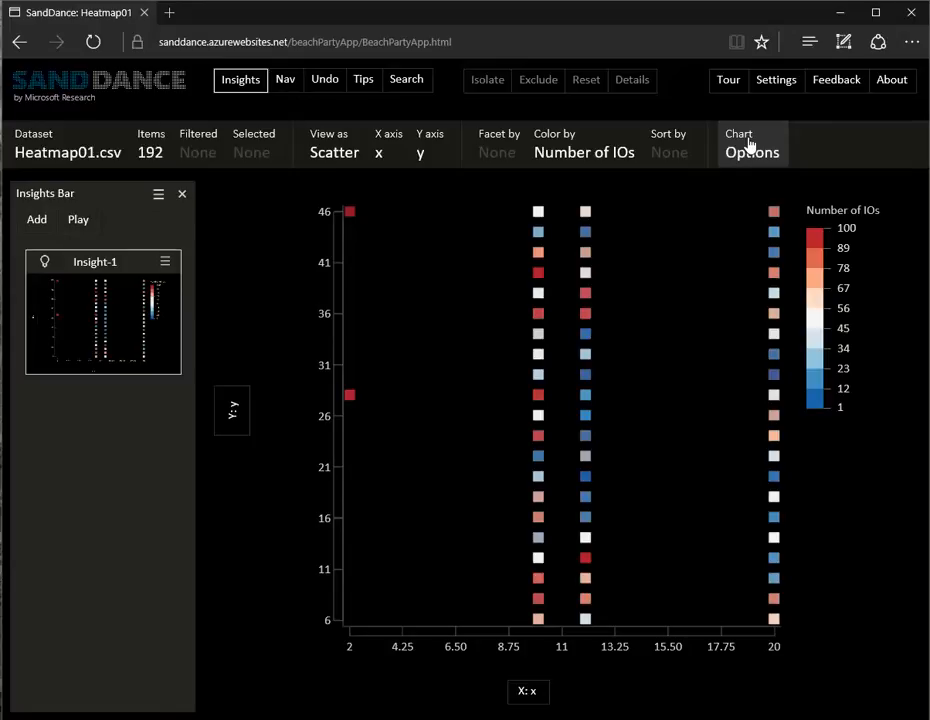
{"action": "left_click", "coordinate": [498, 144]}
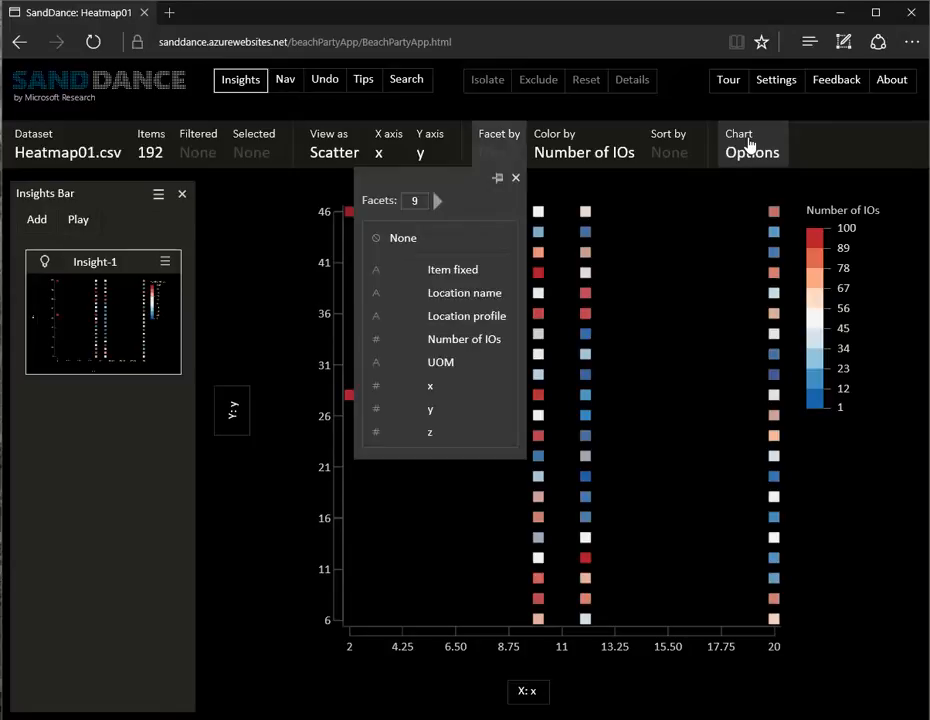
Facet the scatter by z and reduce it to three panels: 3–5, 5–7, 7–9.
{"action": "left_click", "coordinate": [430, 432]}
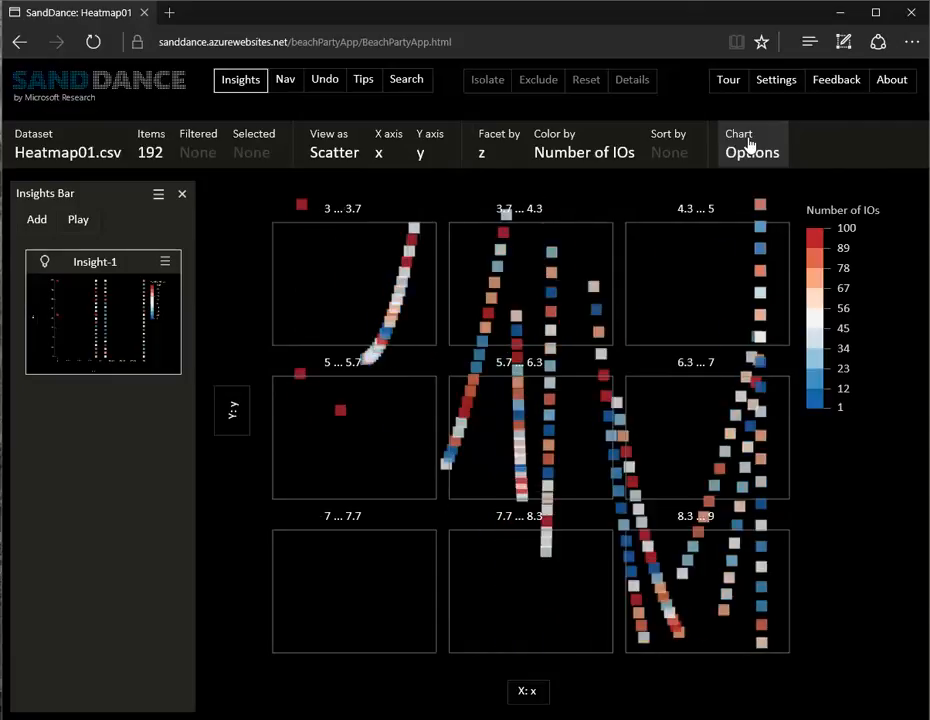
{"action": "left_click", "coordinate": [498, 152]}
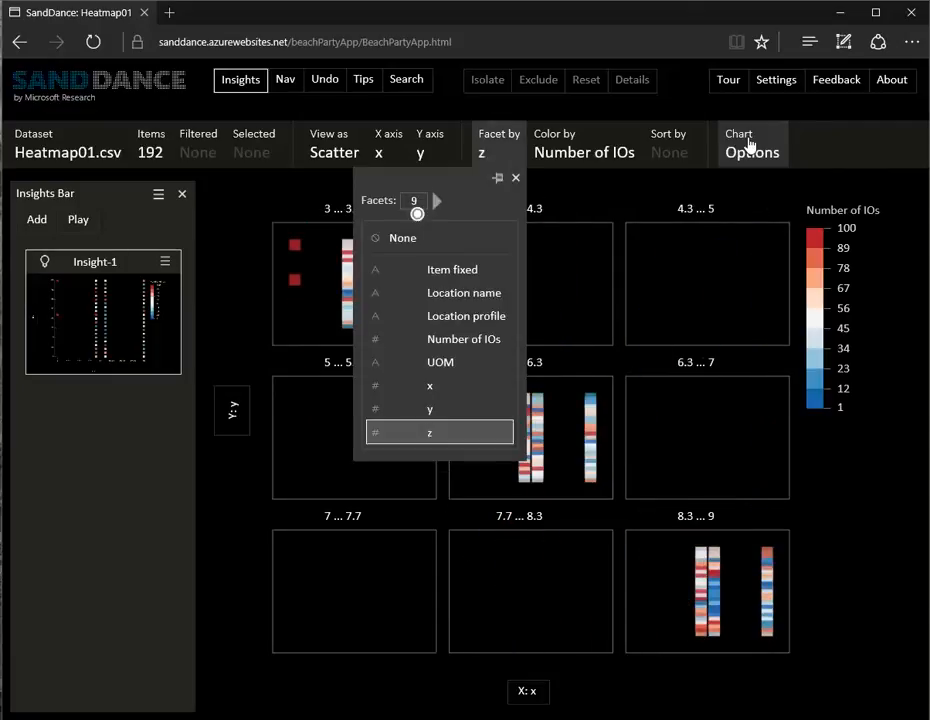
{"action": "left_click_drag", "start_coordinate": [416, 216], "coordinate": [410, 216]}
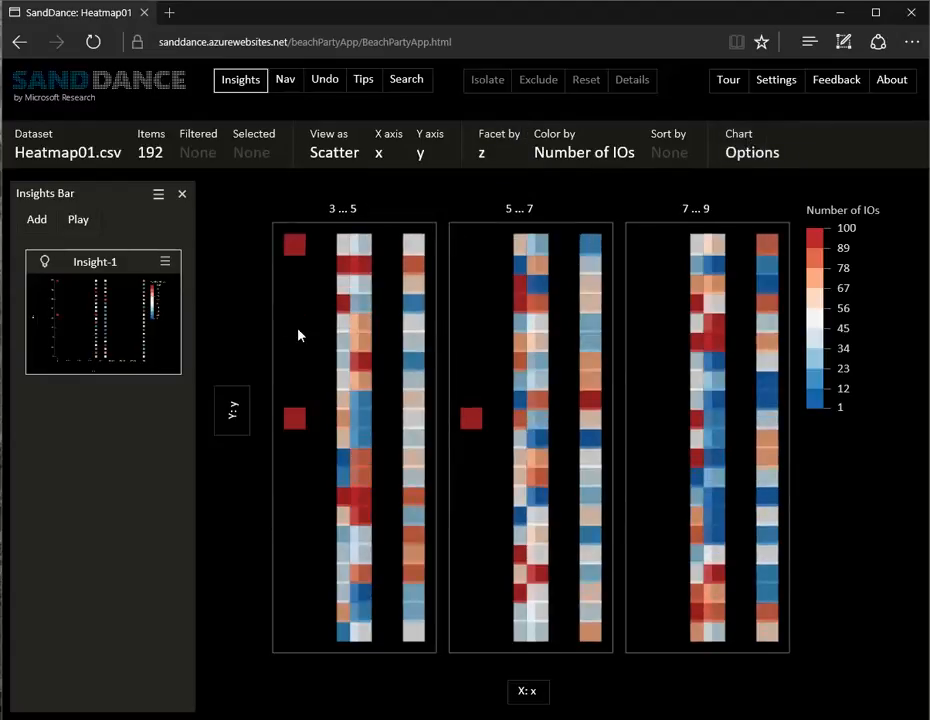
{"action": "mouse_move", "coordinate": [530, 262]}
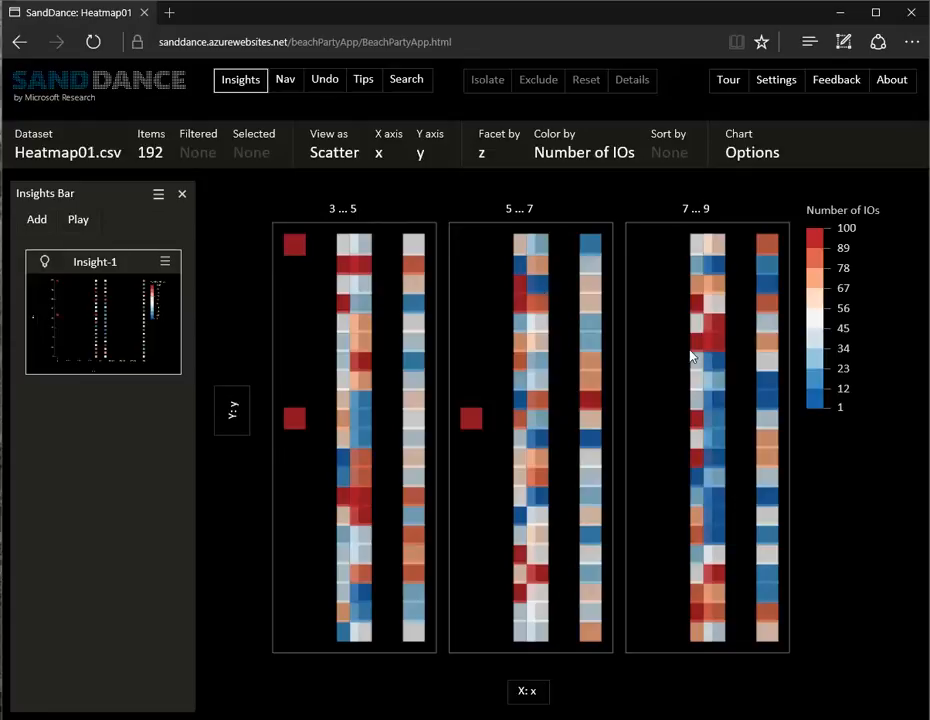
{"action": "mouse_move", "coordinate": [700, 390]}
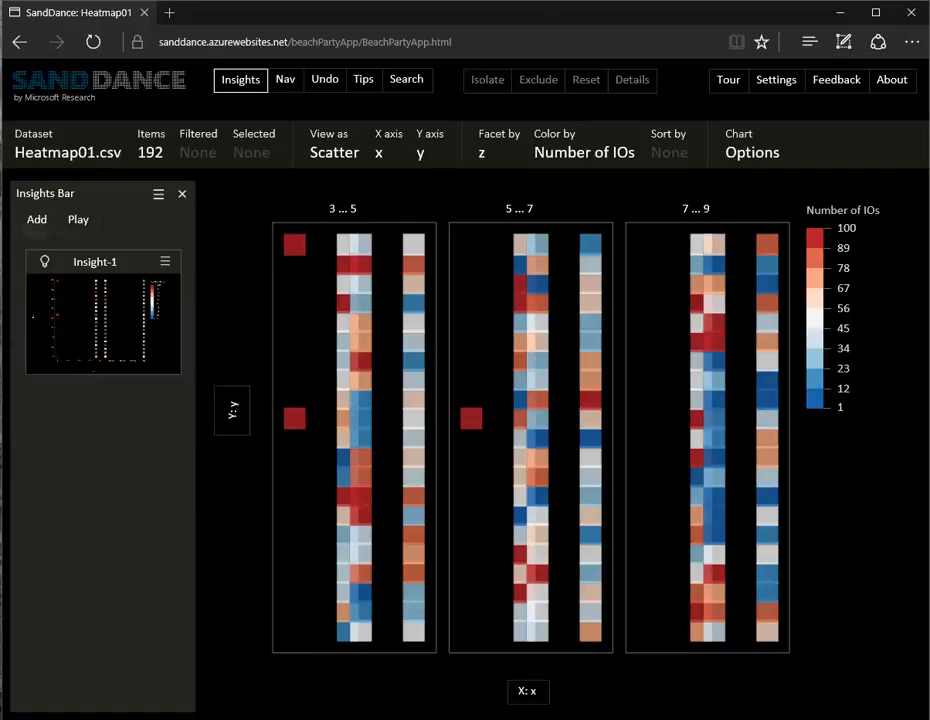
Add the faceted scatter as Insight-2 and change the view to Squarify.
{"action": "left_click", "coordinate": [36, 218]}
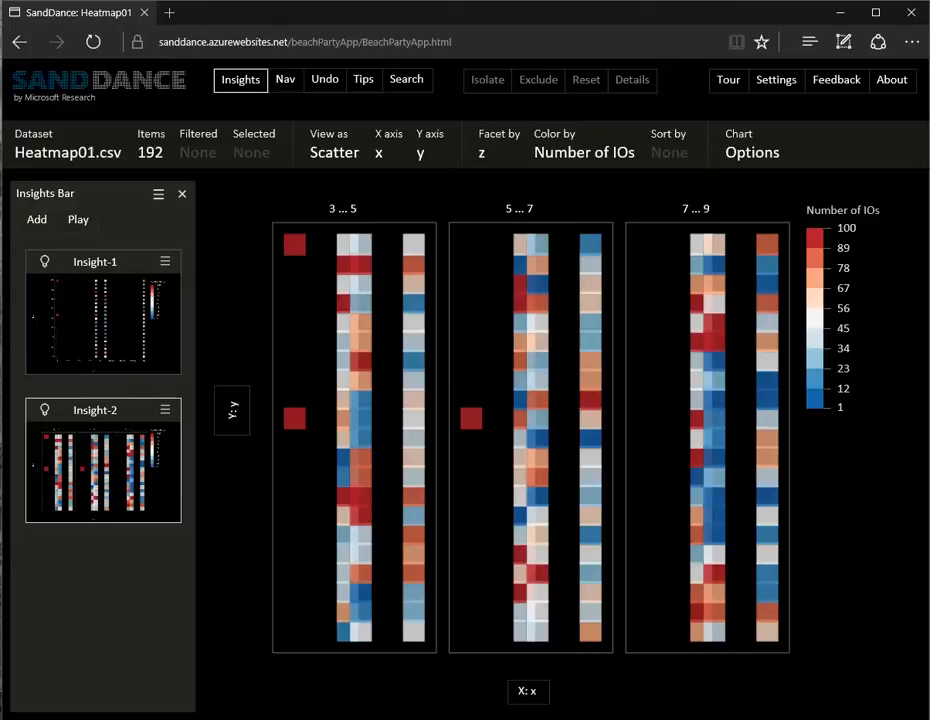
{"action": "left_click", "coordinate": [332, 144]}
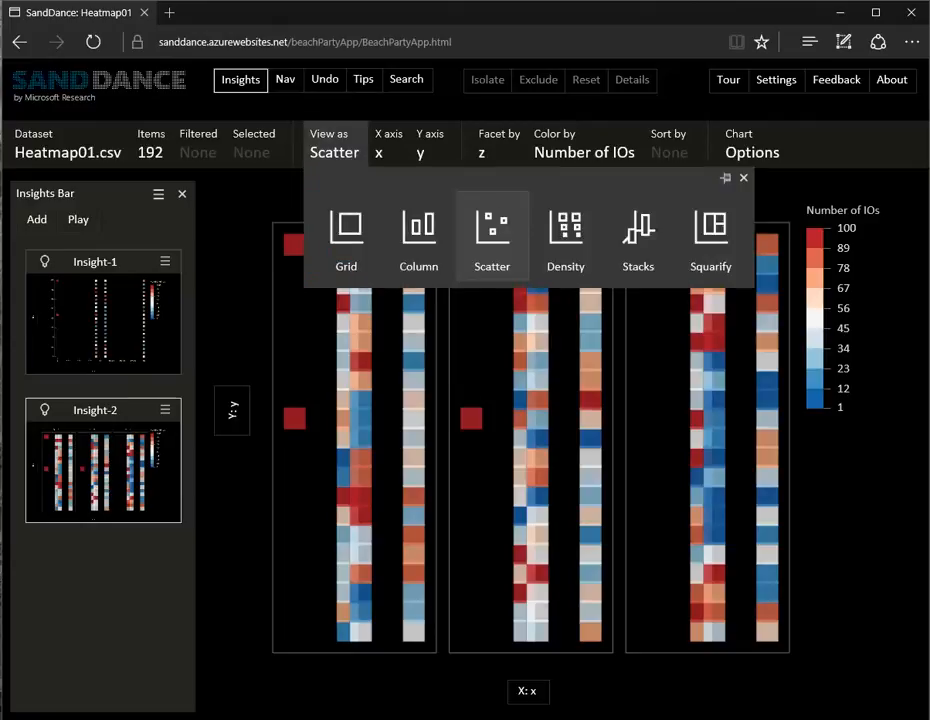
{"action": "left_click", "coordinate": [712, 240]}
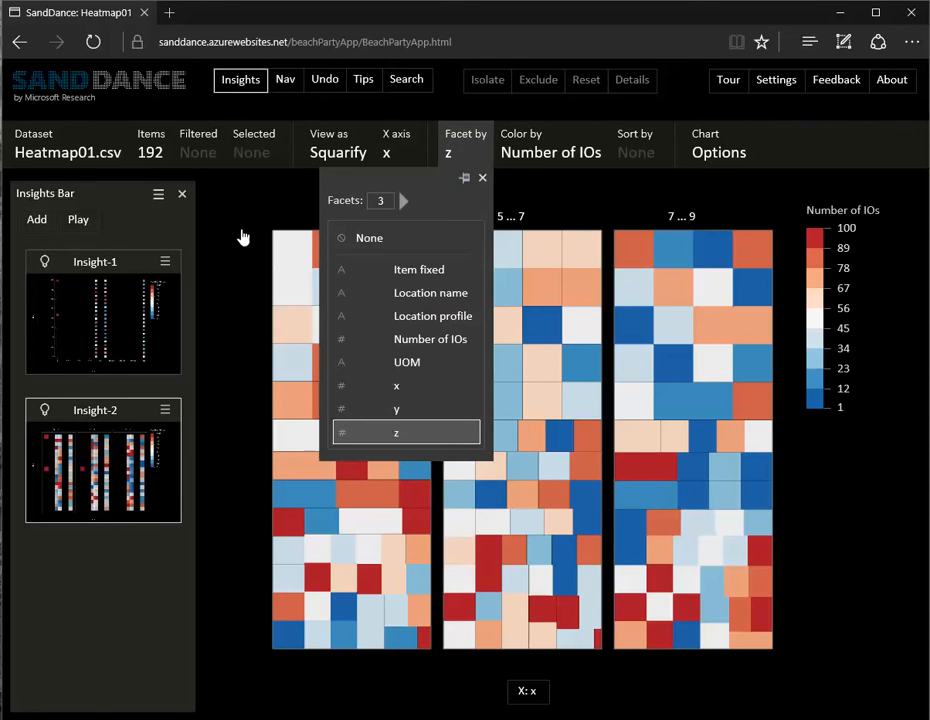
Facet the treemap by Item fixed and select a tile in the M0016 panel.
{"action": "left_click", "coordinate": [418, 268]}
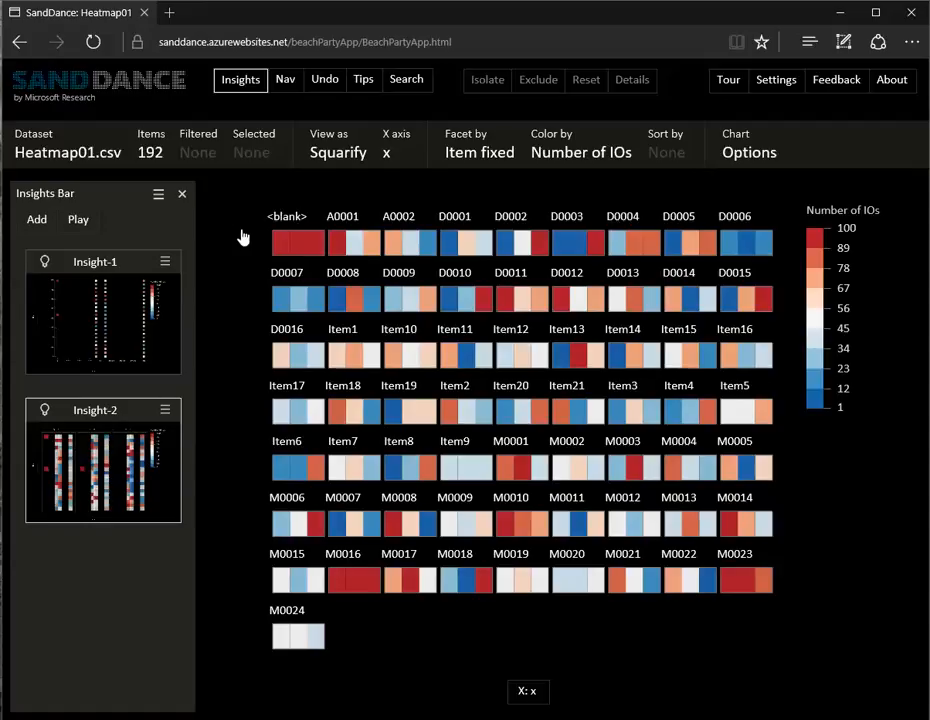
{"action": "mouse_move", "coordinate": [350, 590]}
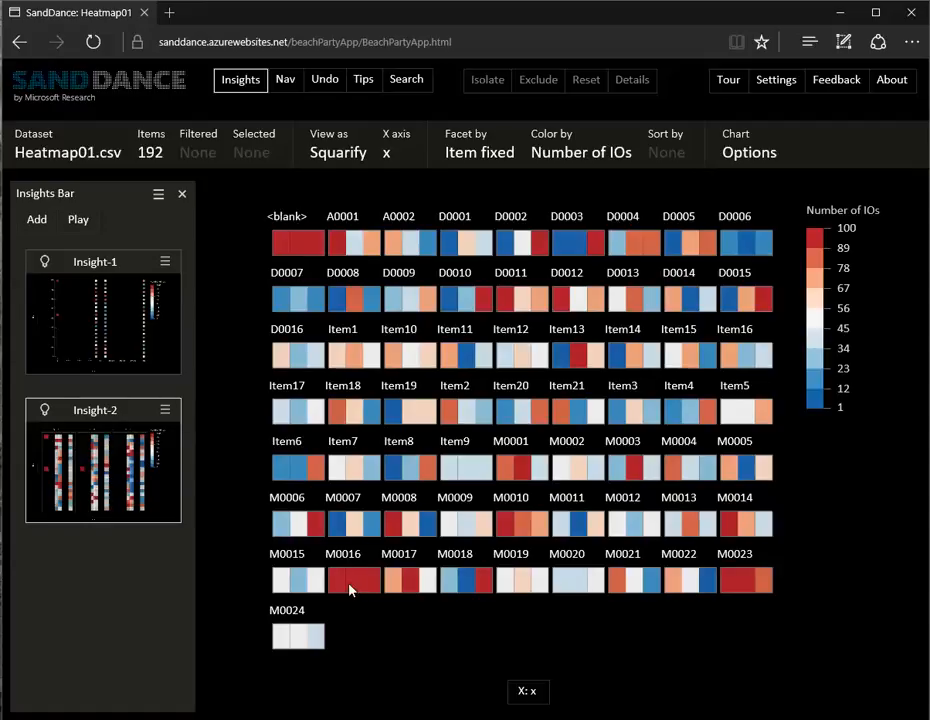
{"action": "left_click", "coordinate": [352, 580]}
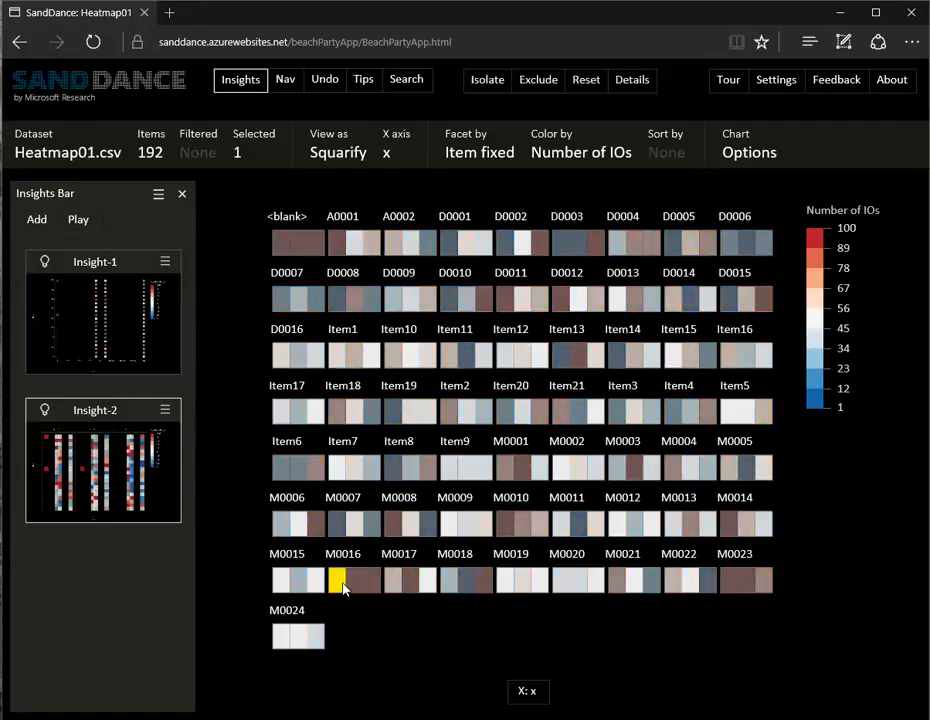
{"action": "mouse_move", "coordinate": [374, 668]}
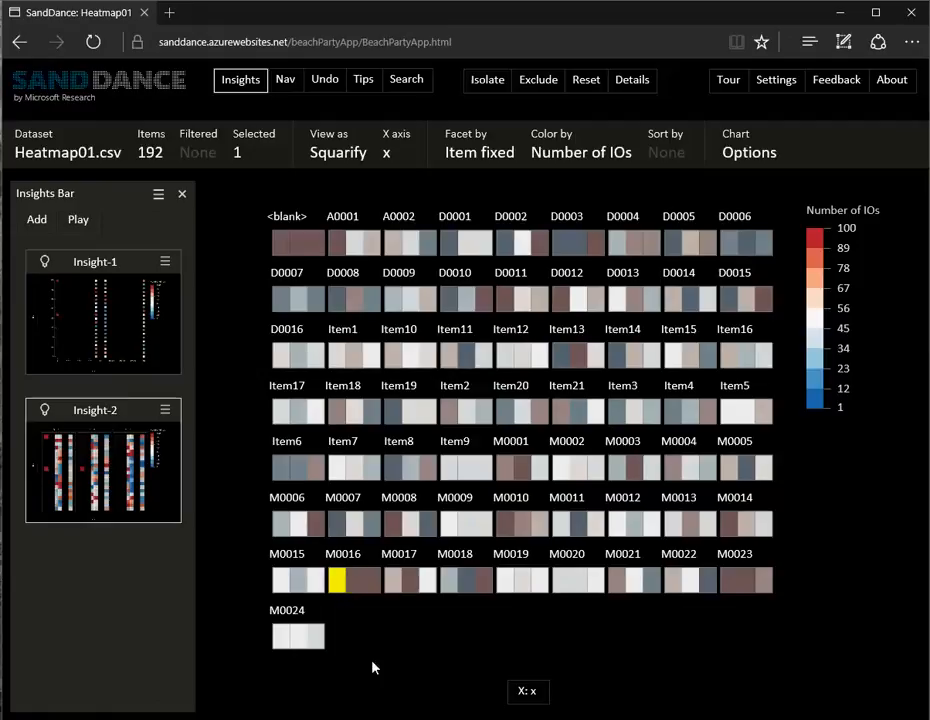
{"action": "mouse_move", "coordinate": [294, 300]}
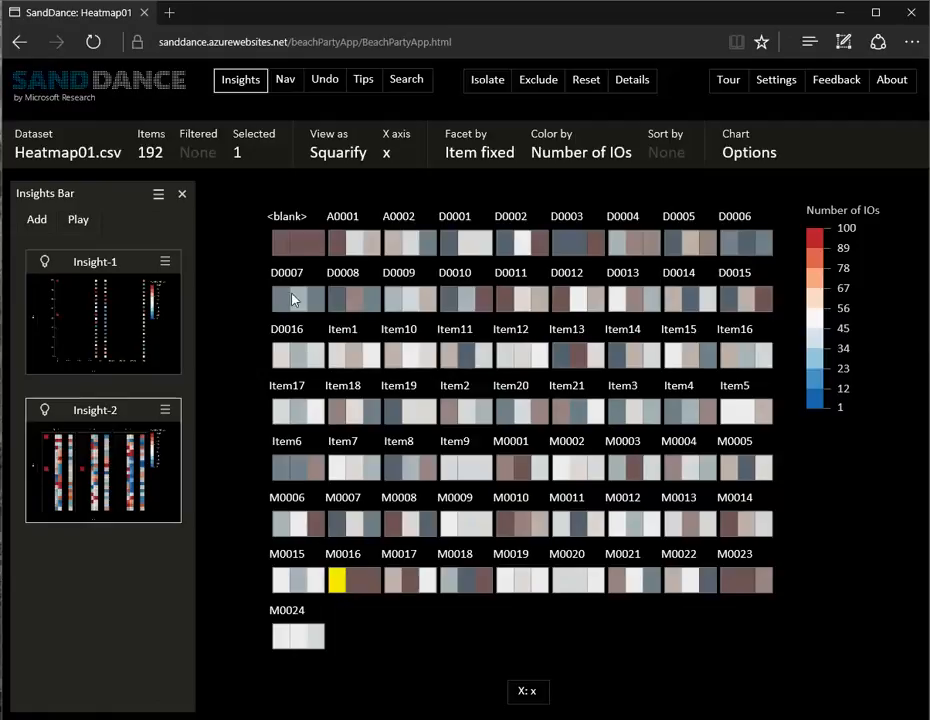
{"action": "mouse_move", "coordinate": [380, 654]}
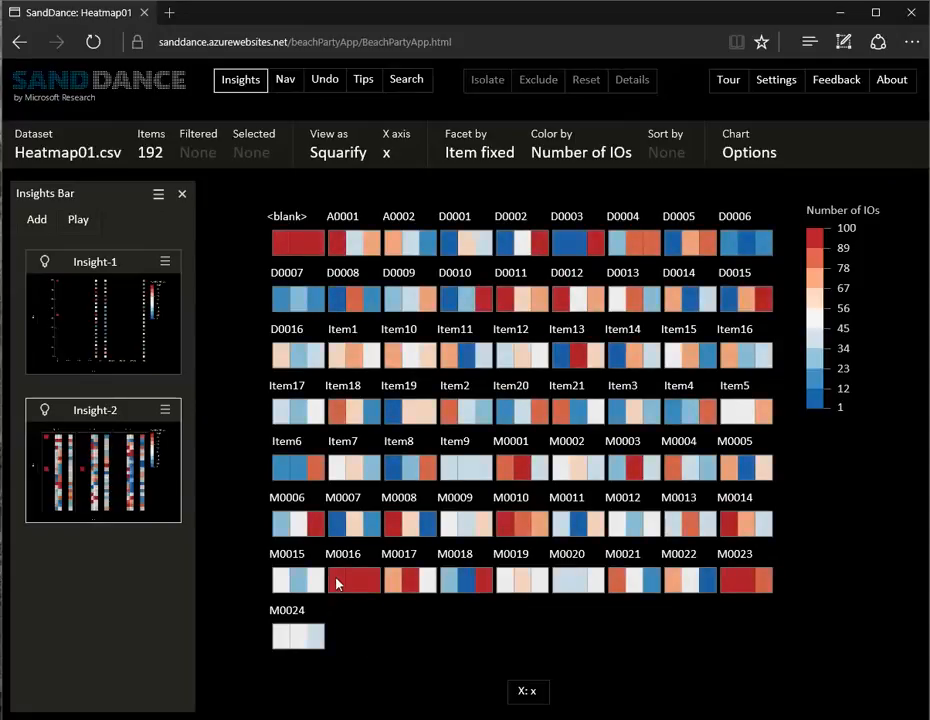
{"action": "mouse_move", "coordinate": [376, 588]}
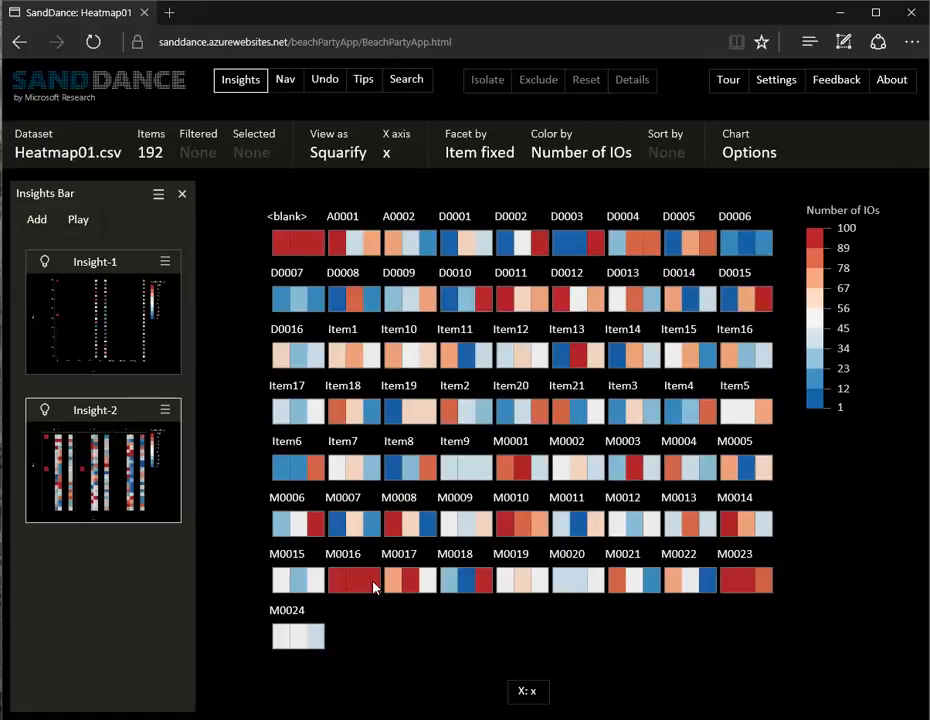
{"action": "left_click", "coordinate": [352, 580]}
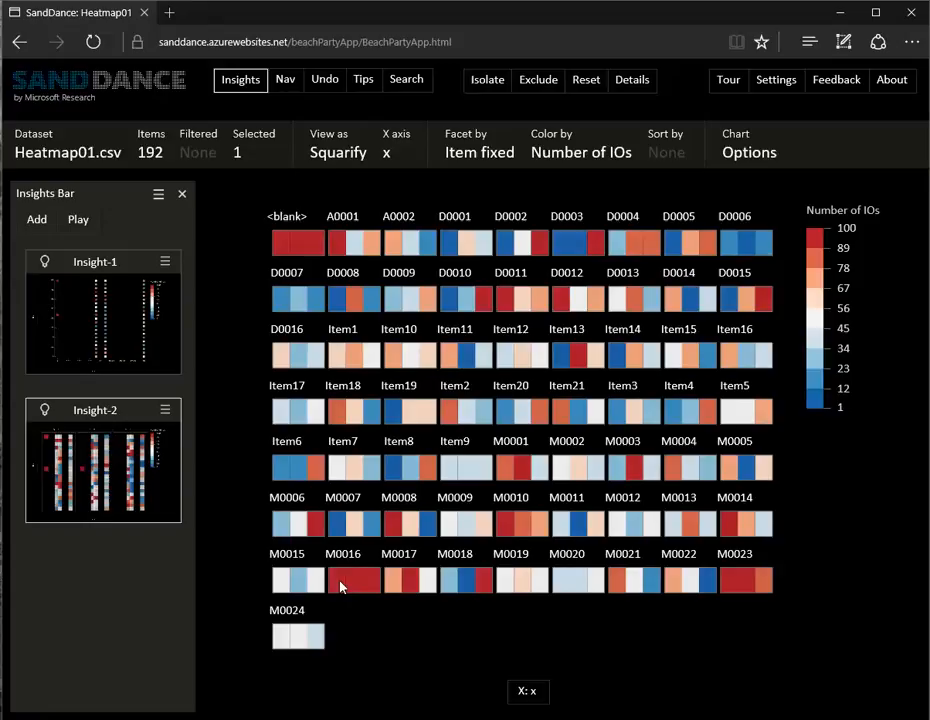
View the full record details of the selected M0016 tile, then dismiss them.
{"action": "left_click", "coordinate": [632, 80]}
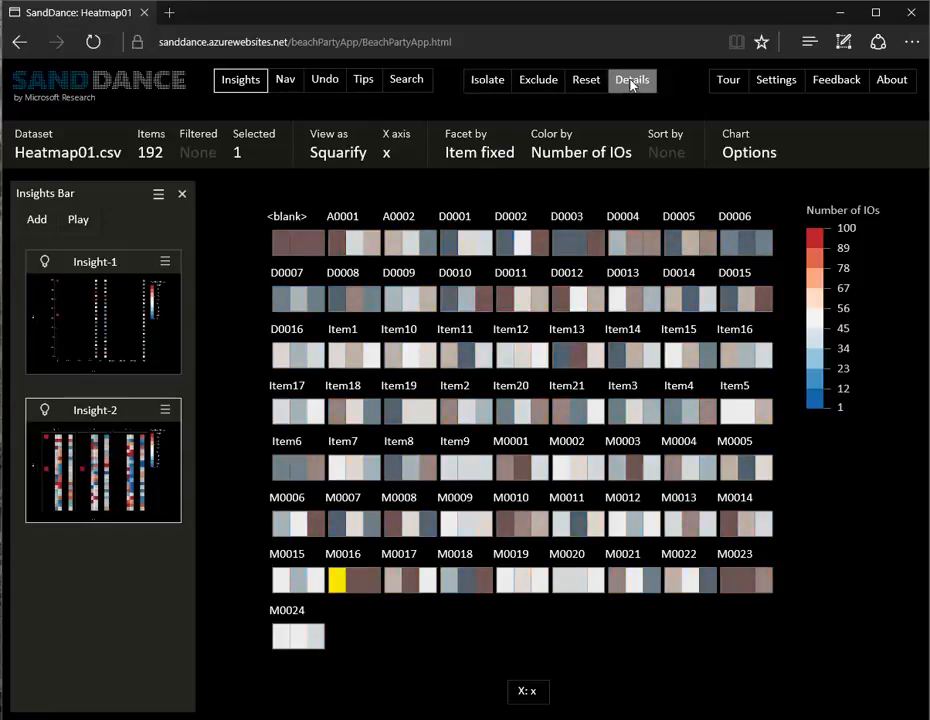
{"action": "left_click", "coordinate": [632, 80]}
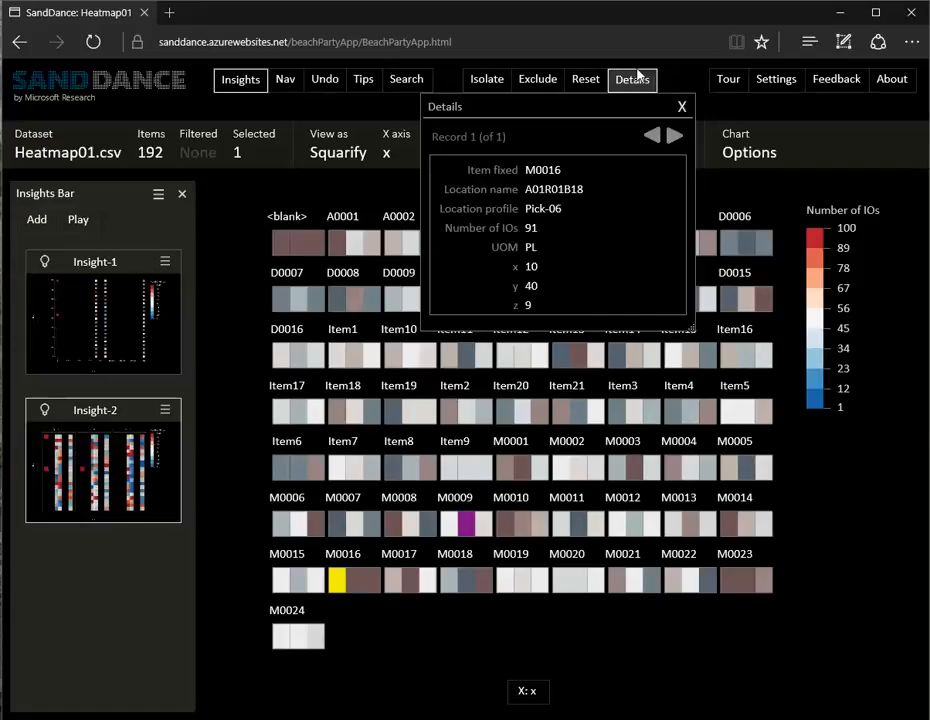
{"action": "left_click", "coordinate": [682, 106]}
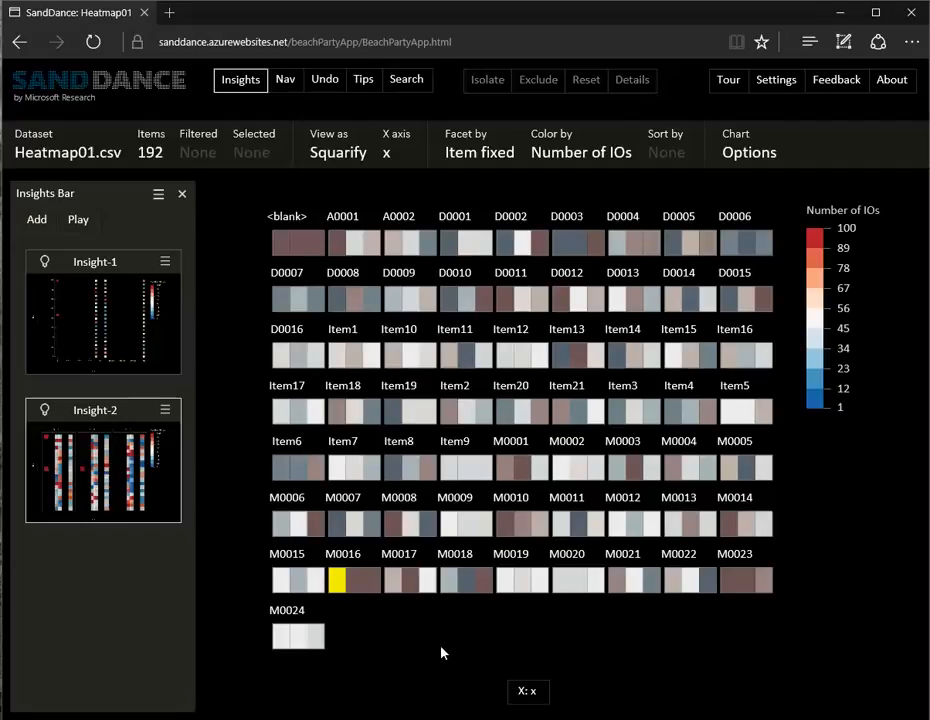
Clear the tile selection, refresh the Insights Bar and add the Item fixed treemap as Insight-3.
{"action": "left_click", "coordinate": [388, 152]}
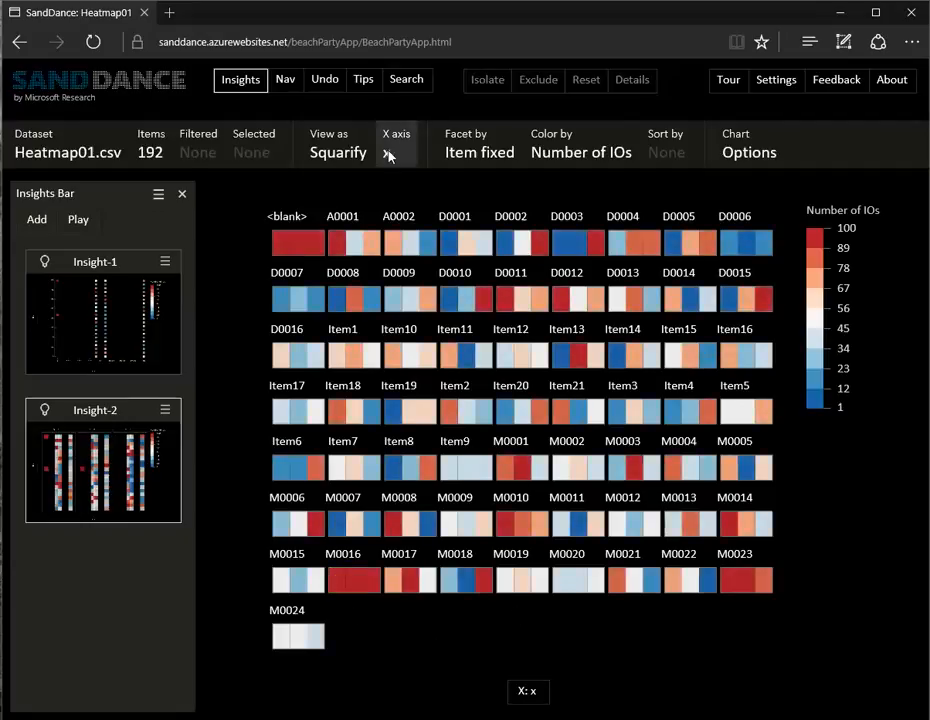
{"action": "left_click", "coordinate": [396, 152]}
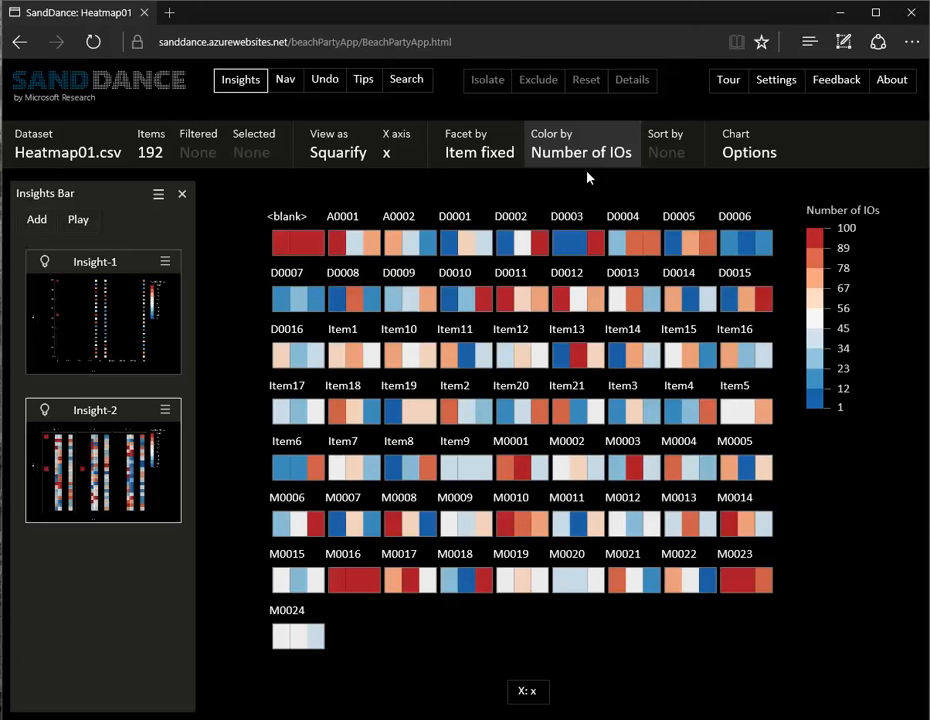
{"action": "mouse_move", "coordinate": [518, 168]}
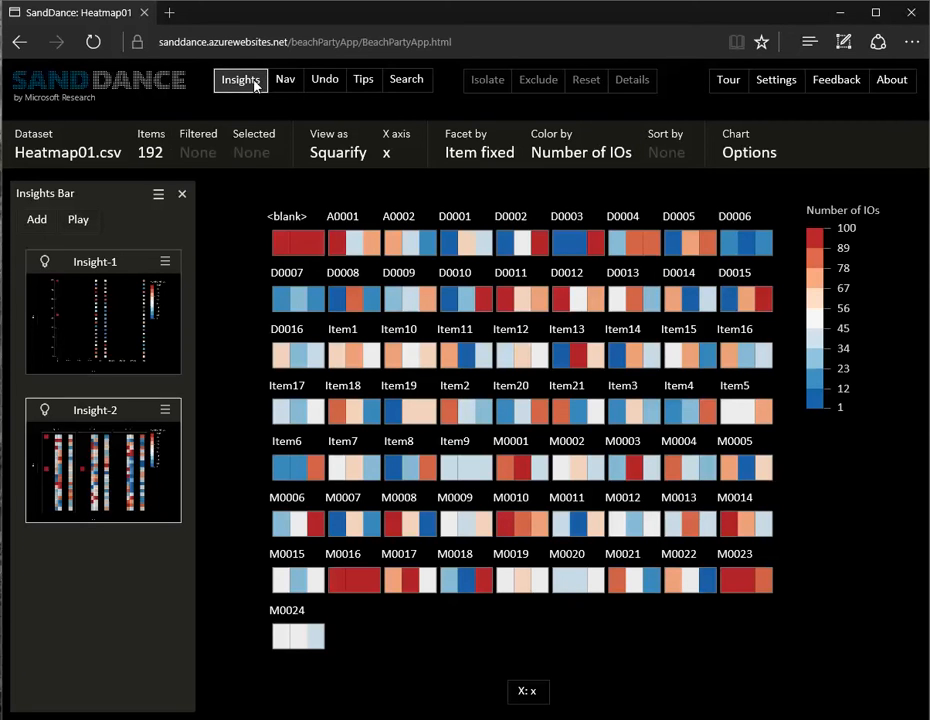
{"action": "left_click", "coordinate": [184, 192]}
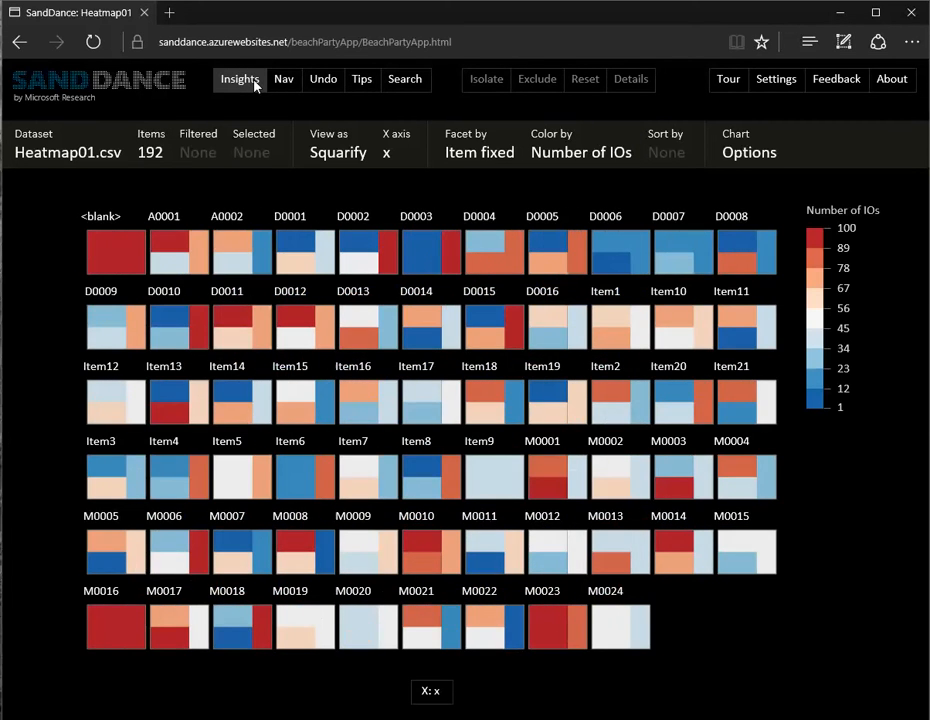
{"action": "left_click", "coordinate": [240, 80]}
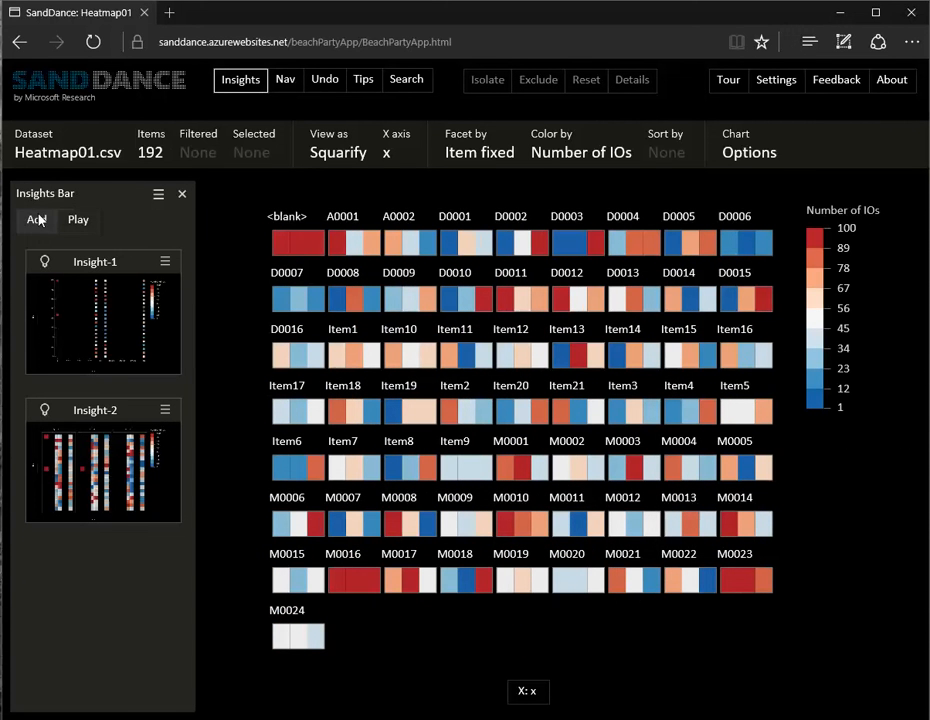
{"action": "left_click", "coordinate": [36, 218]}
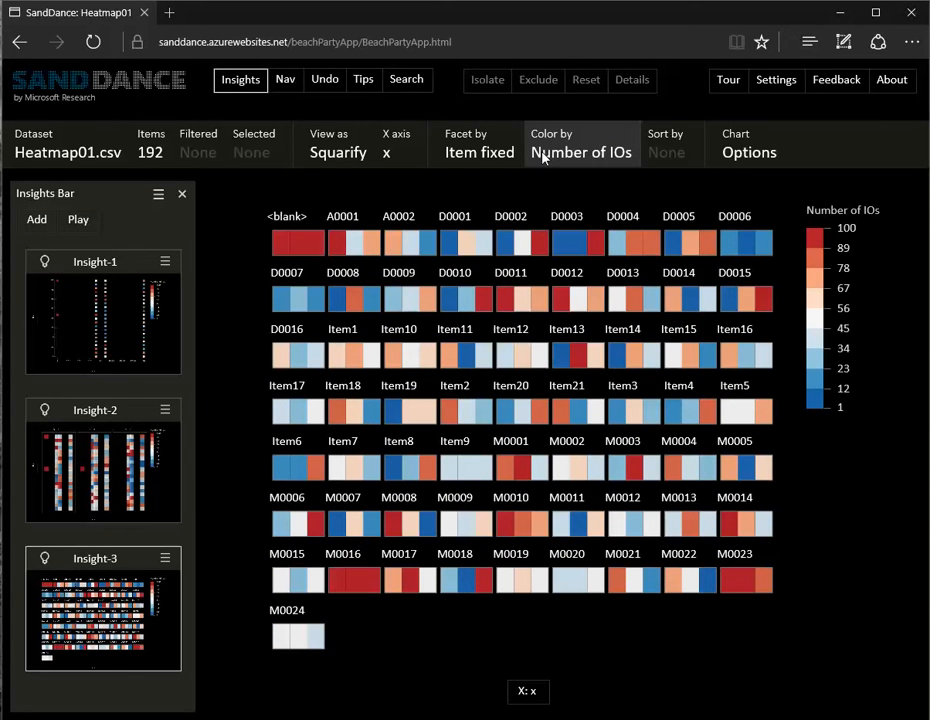
{"action": "left_click", "coordinate": [478, 144]}
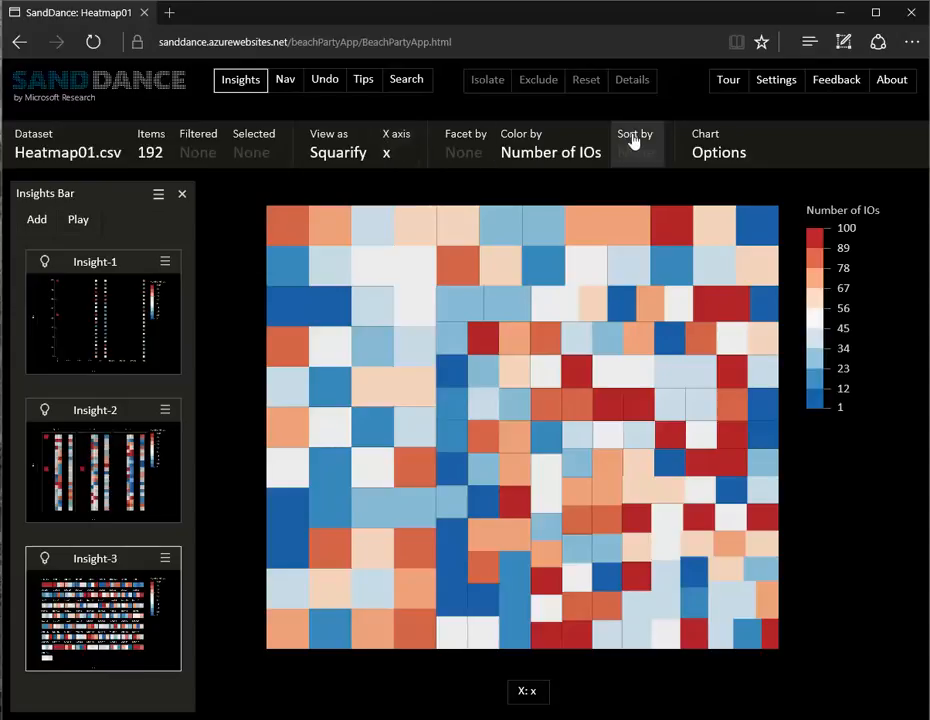
Sort the tiles by Number of IOs and set the X axis to Number of IOs.
{"action": "left_click", "coordinate": [636, 142]}
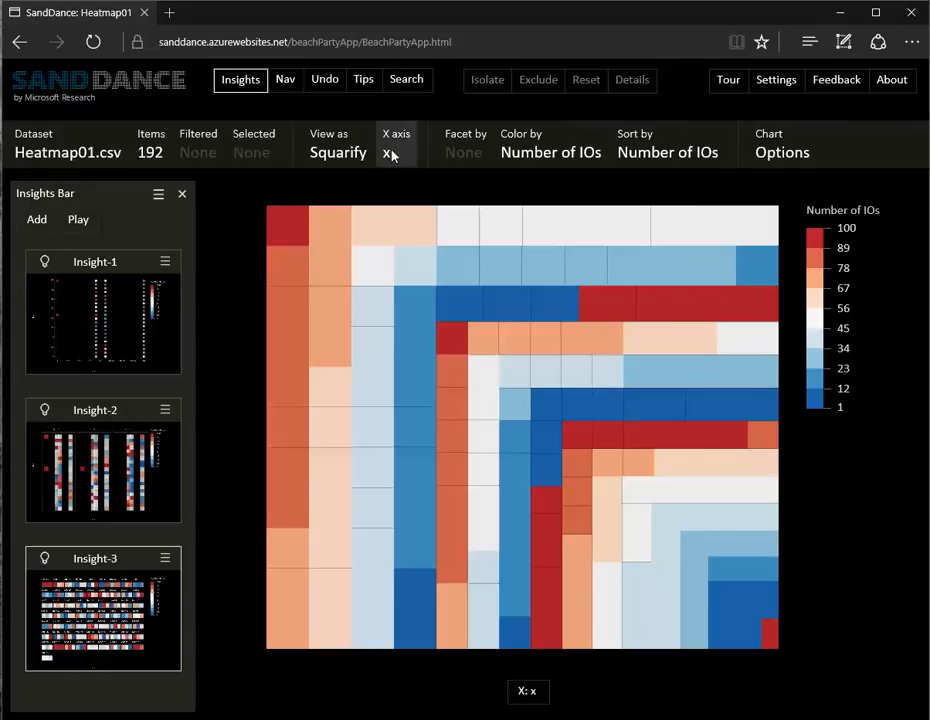
{"action": "left_click", "coordinate": [388, 152]}
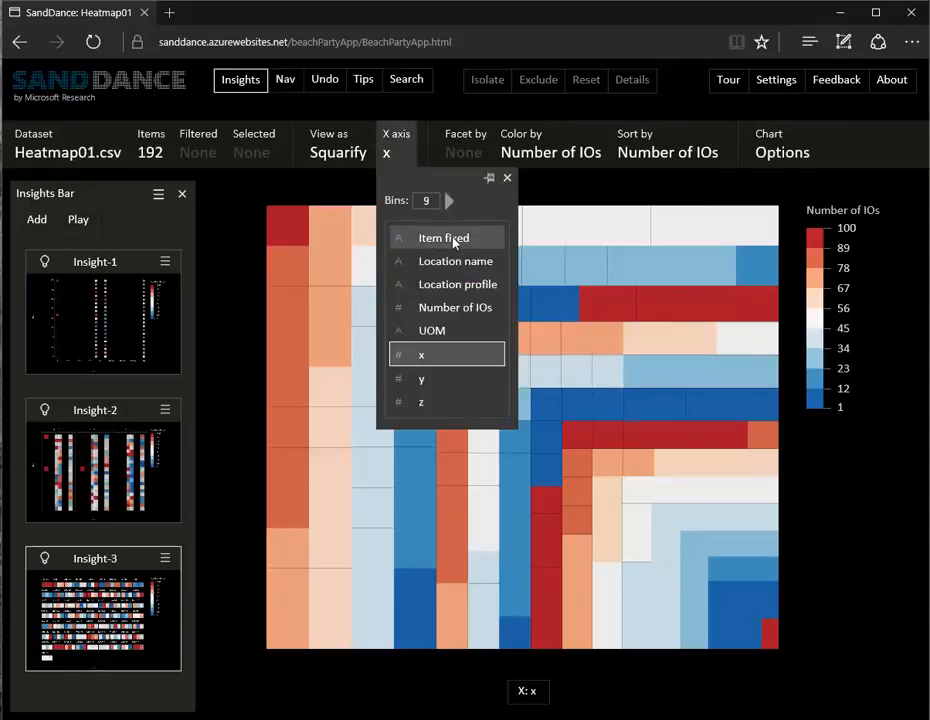
{"action": "left_click", "coordinate": [456, 308]}
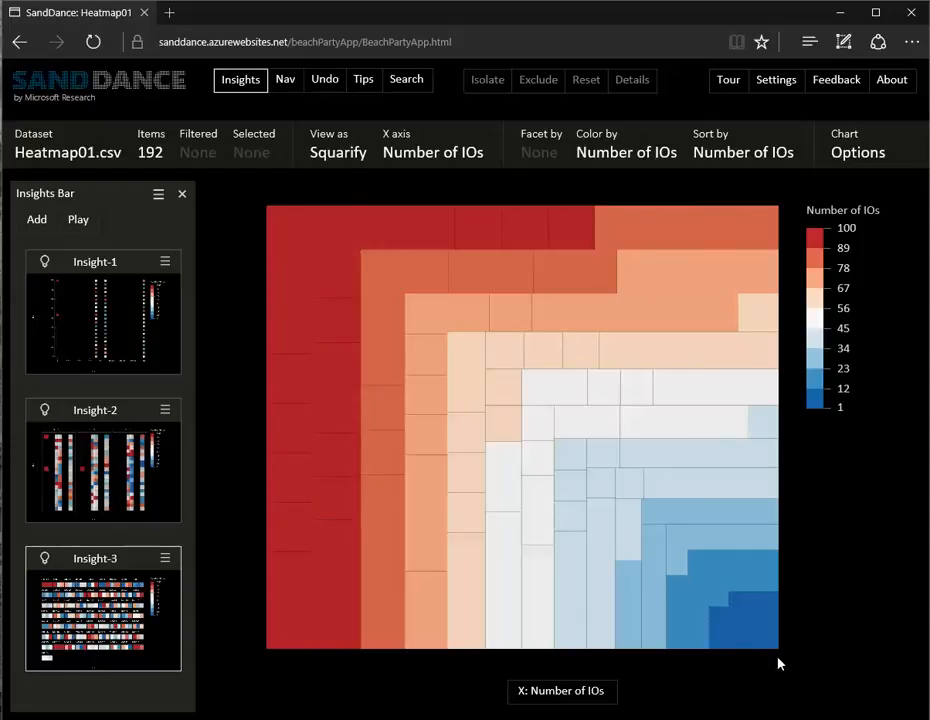
{"action": "mouse_move", "coordinate": [780, 656]}
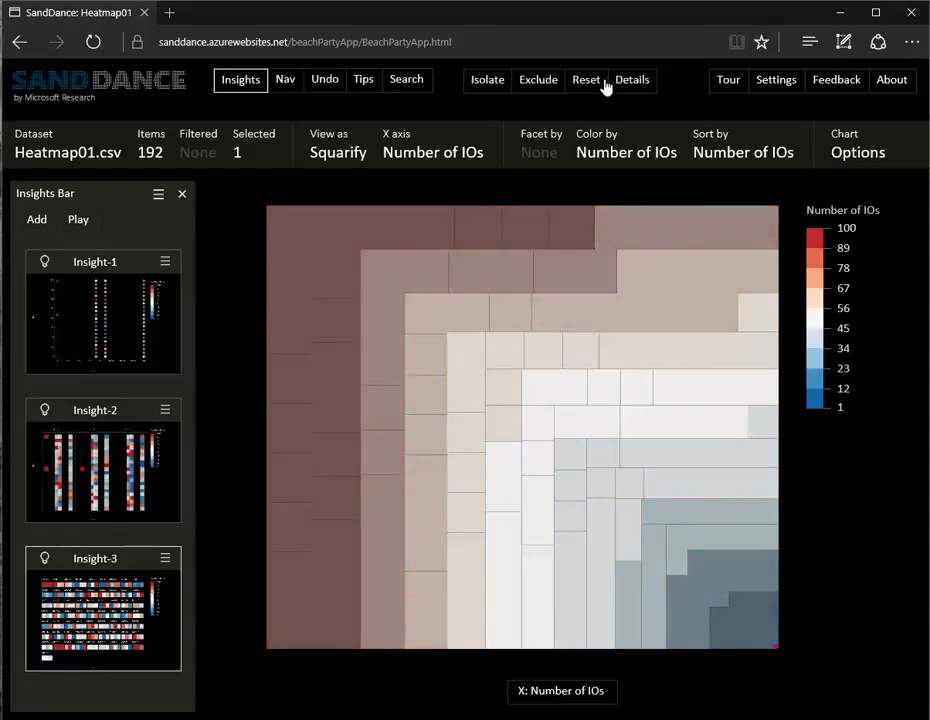
Show the Details panel and select the bottom-left tile, item D0003 with 91 IOs.
{"action": "left_click", "coordinate": [632, 80]}
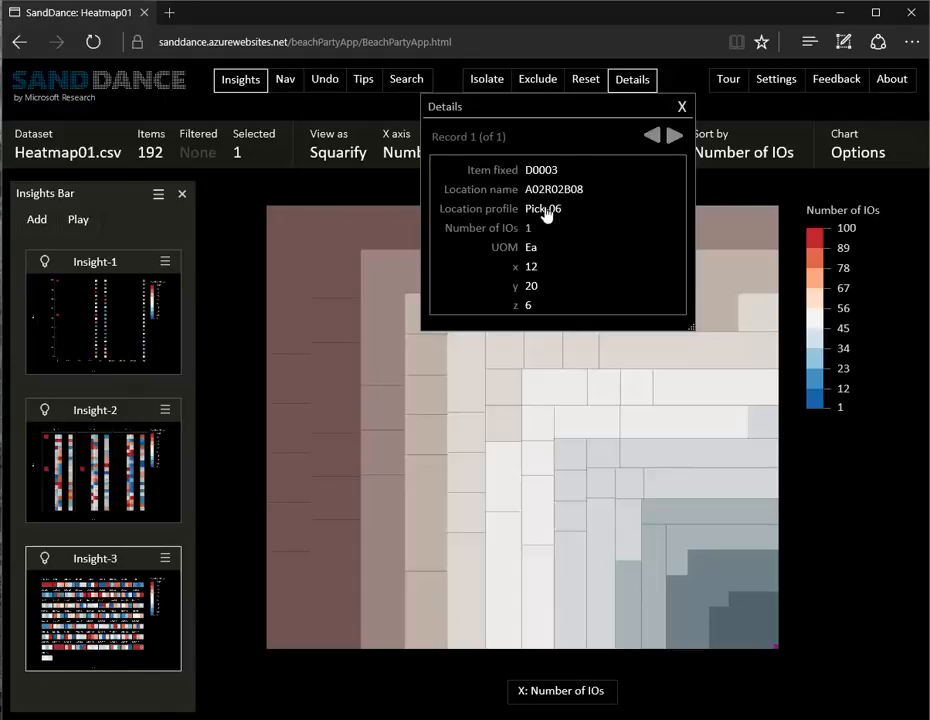
{"action": "mouse_move", "coordinate": [696, 206]}
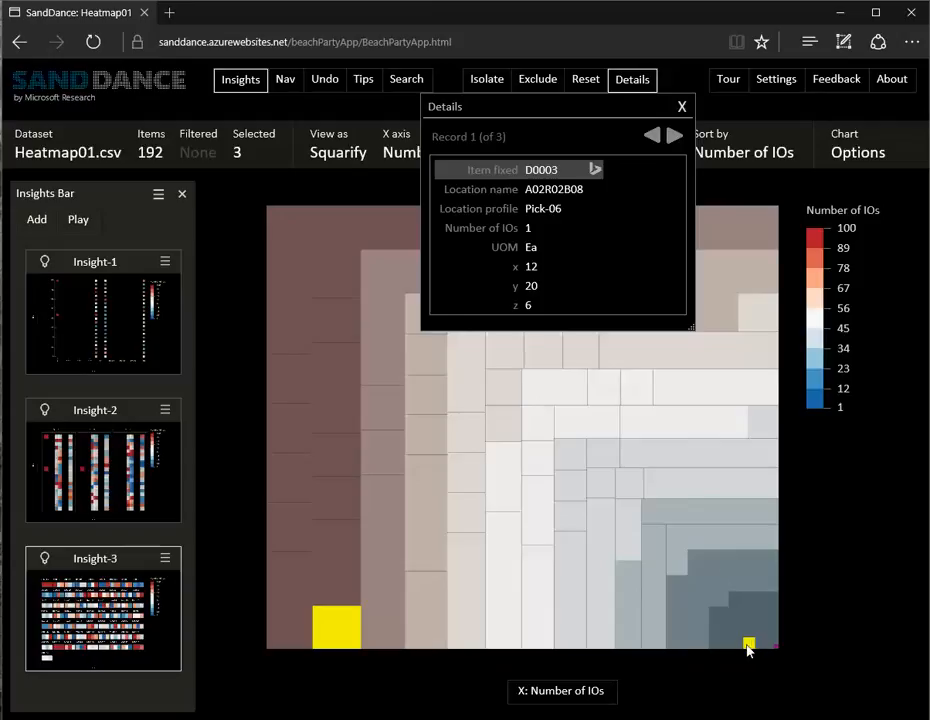
{"action": "mouse_move", "coordinate": [748, 648]}
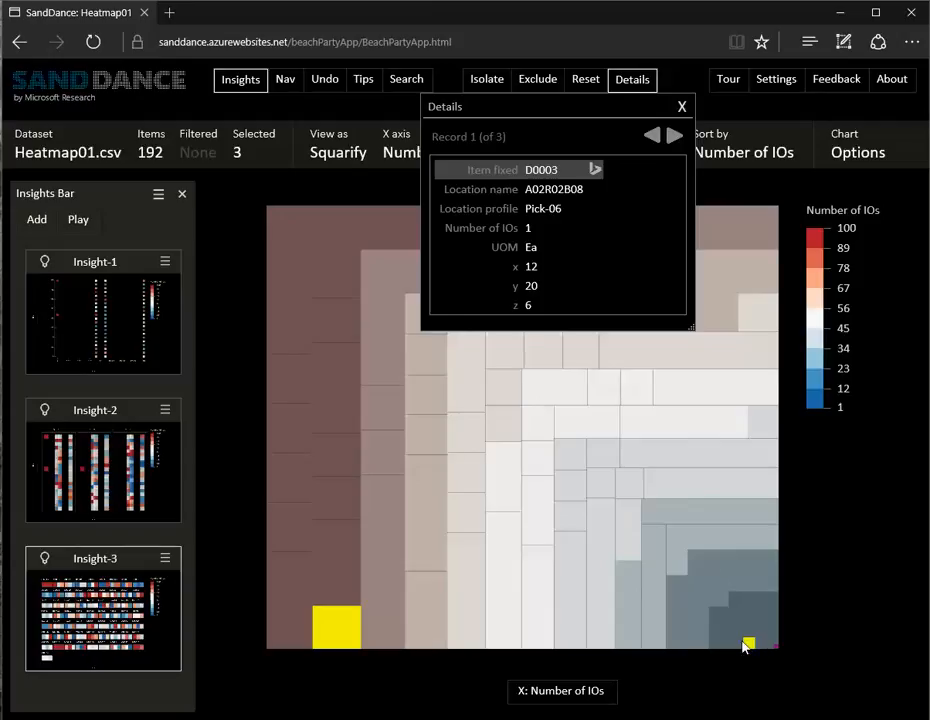
{"action": "mouse_move", "coordinate": [336, 632]}
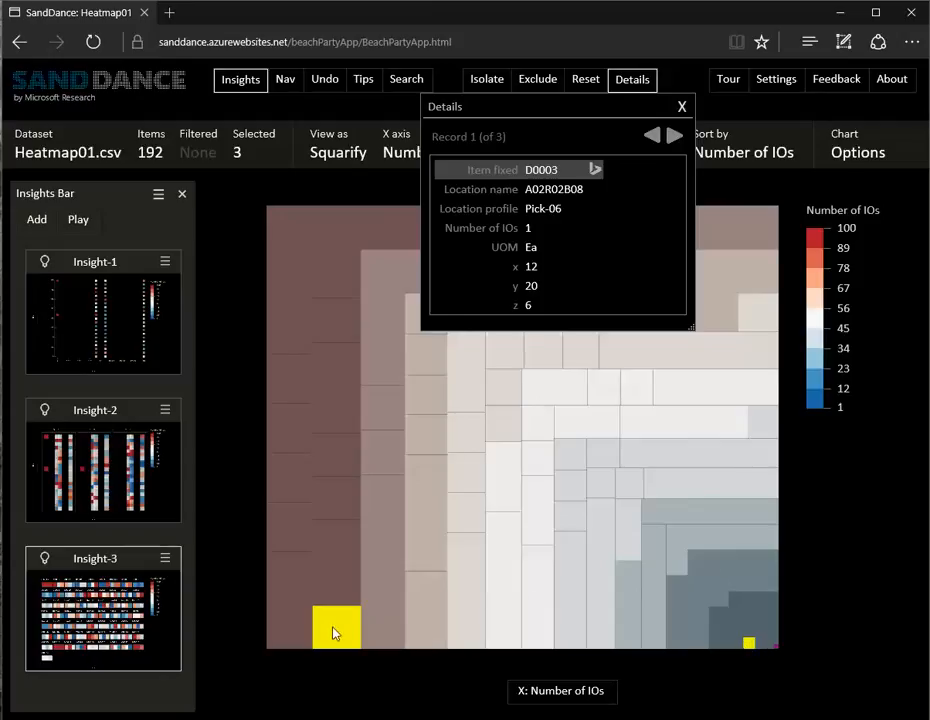
{"action": "left_click", "coordinate": [336, 628]}
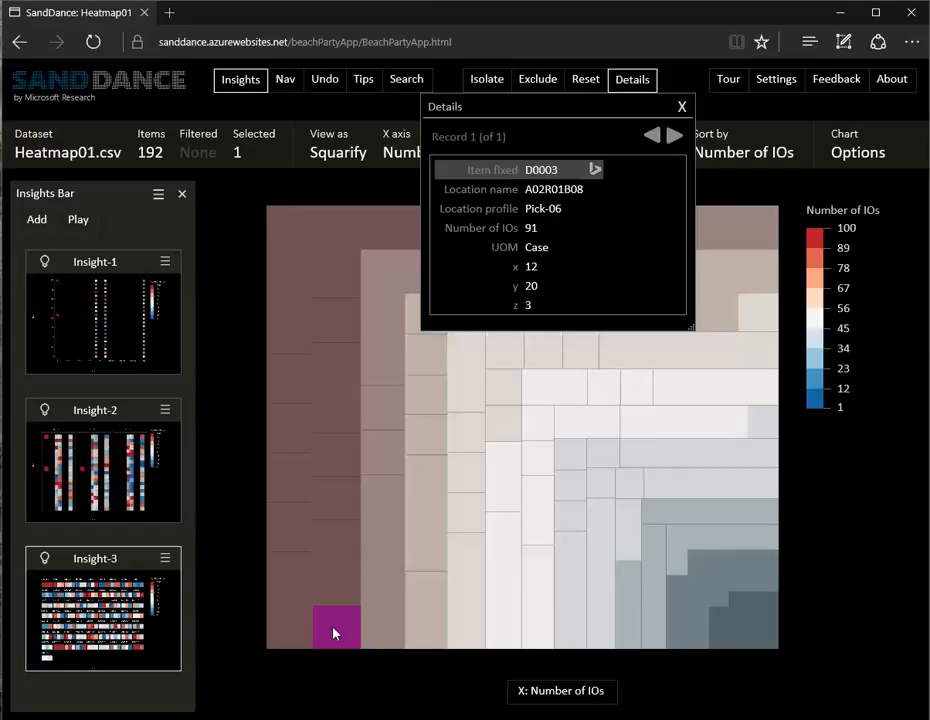
{"action": "mouse_move", "coordinate": [536, 248]}
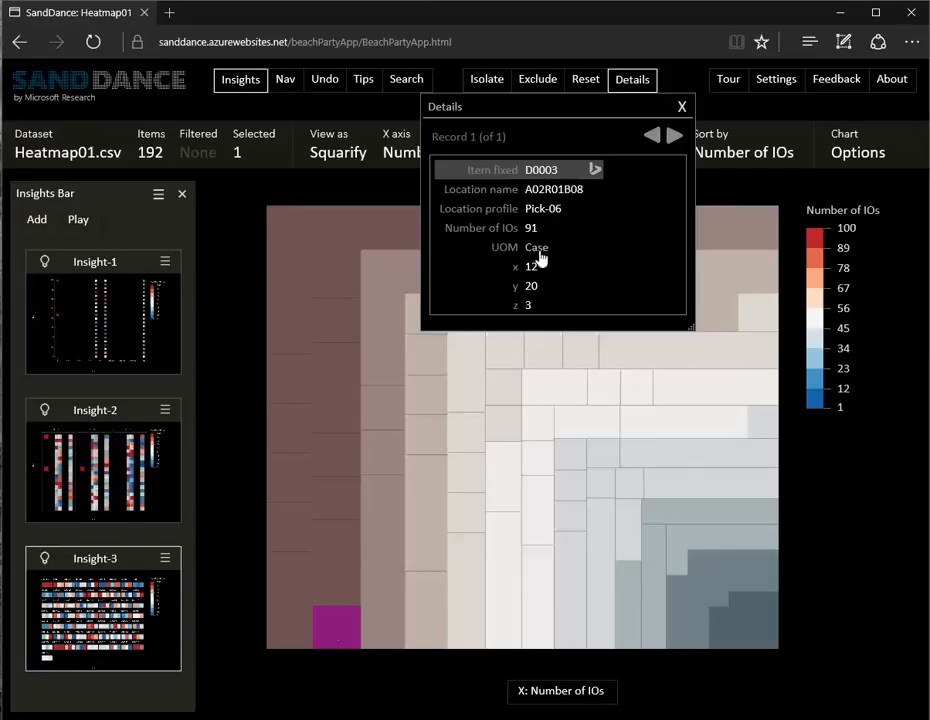
{"action": "mouse_move", "coordinate": [546, 176]}
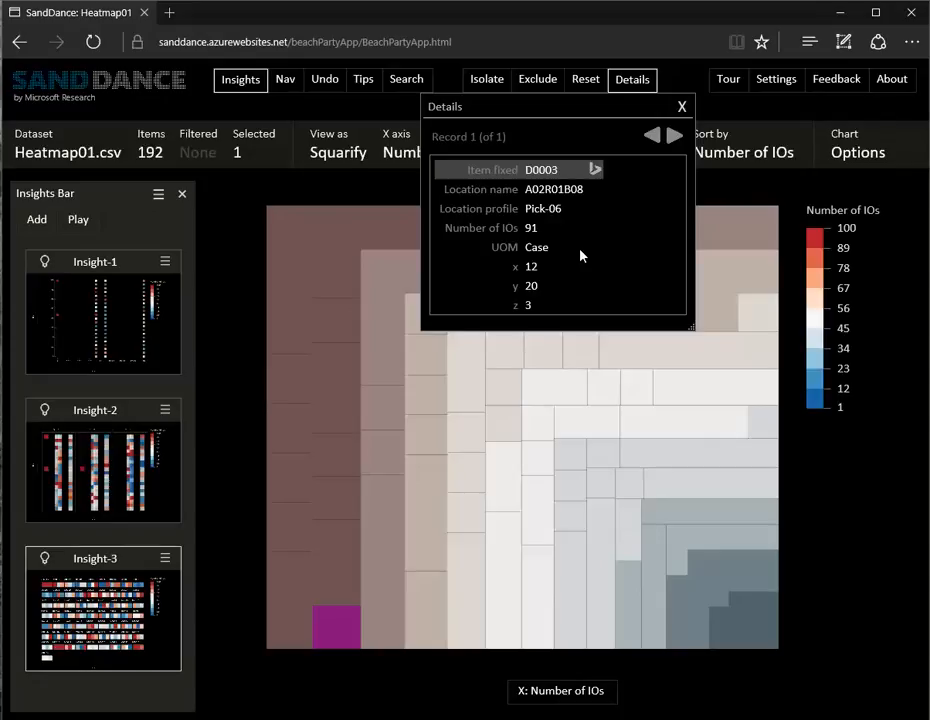
{"action": "mouse_move", "coordinate": [536, 322]}
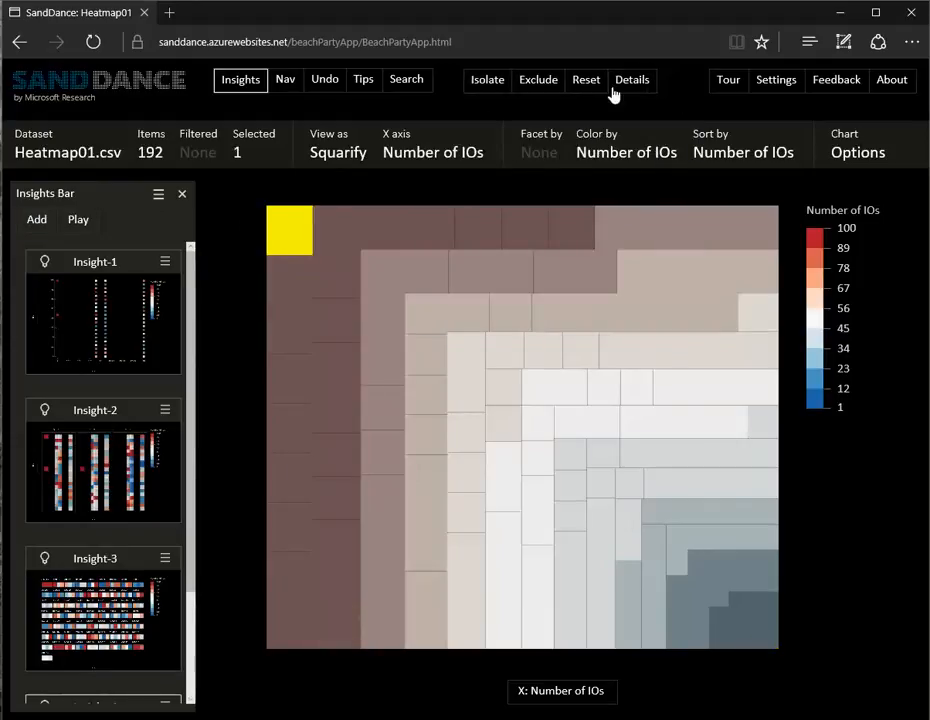
Review the top-left Loading and Packing records in Details and exclude the Packing record.
{"action": "left_click", "coordinate": [632, 80]}
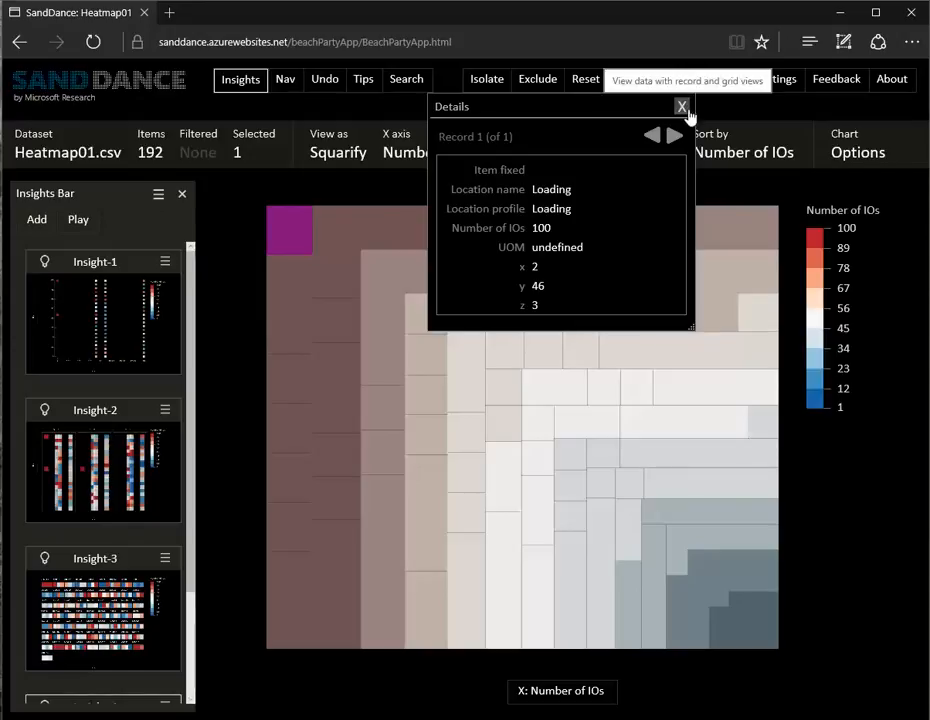
{"action": "left_click", "coordinate": [682, 106]}
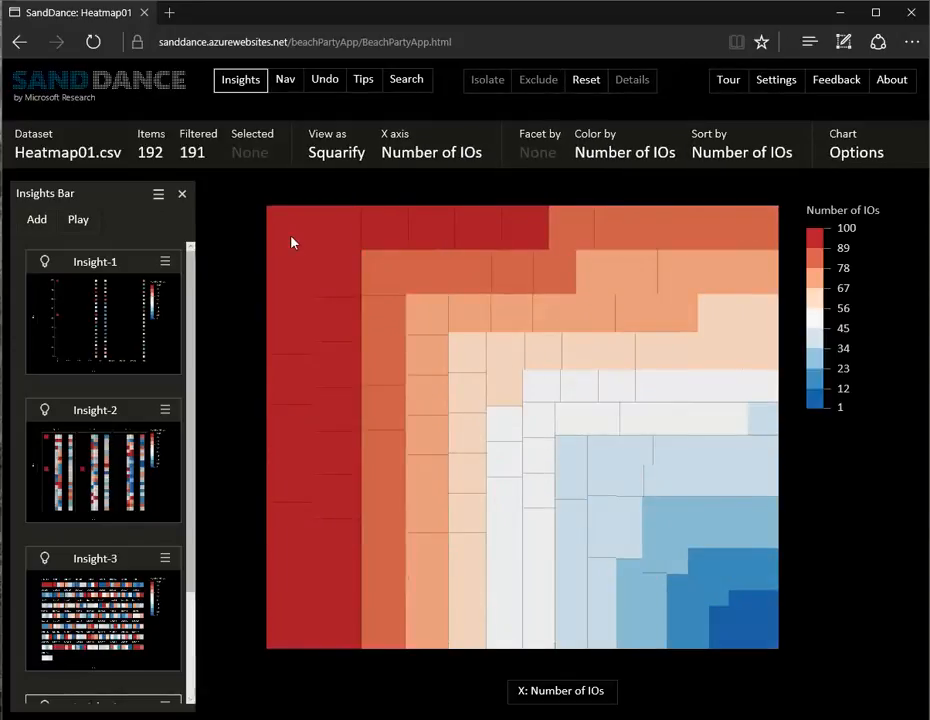
{"action": "left_click", "coordinate": [290, 232]}
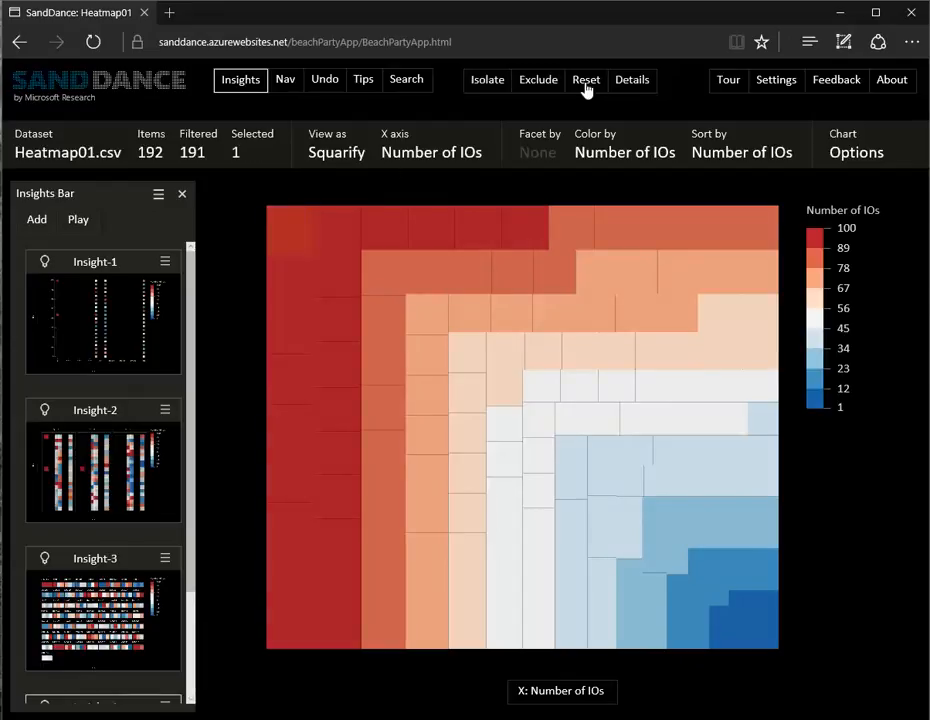
{"action": "left_click", "coordinate": [632, 80]}
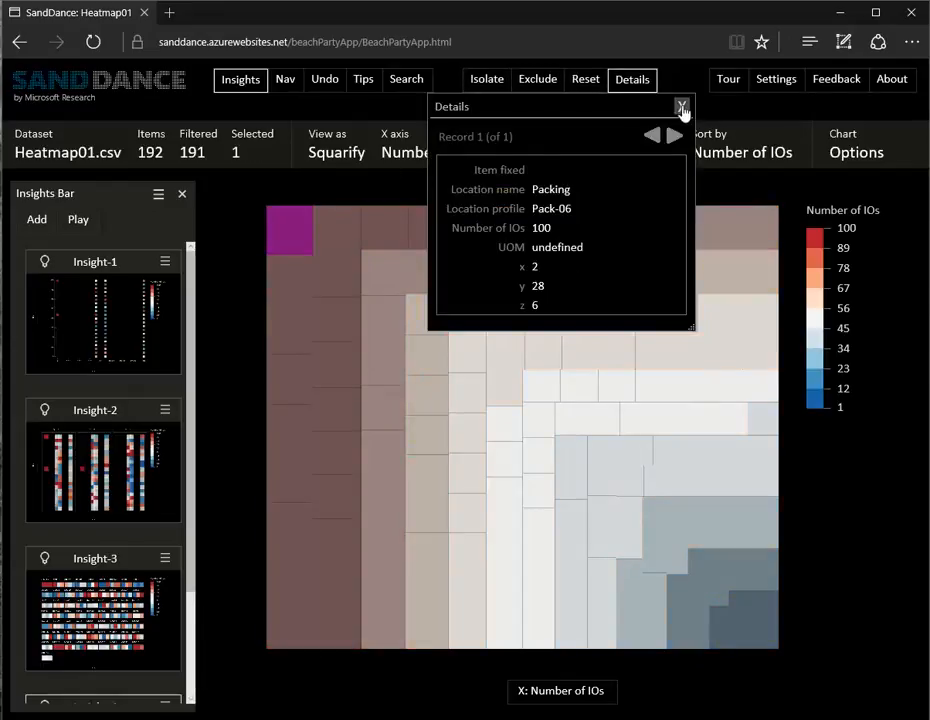
{"action": "left_click", "coordinate": [682, 108]}
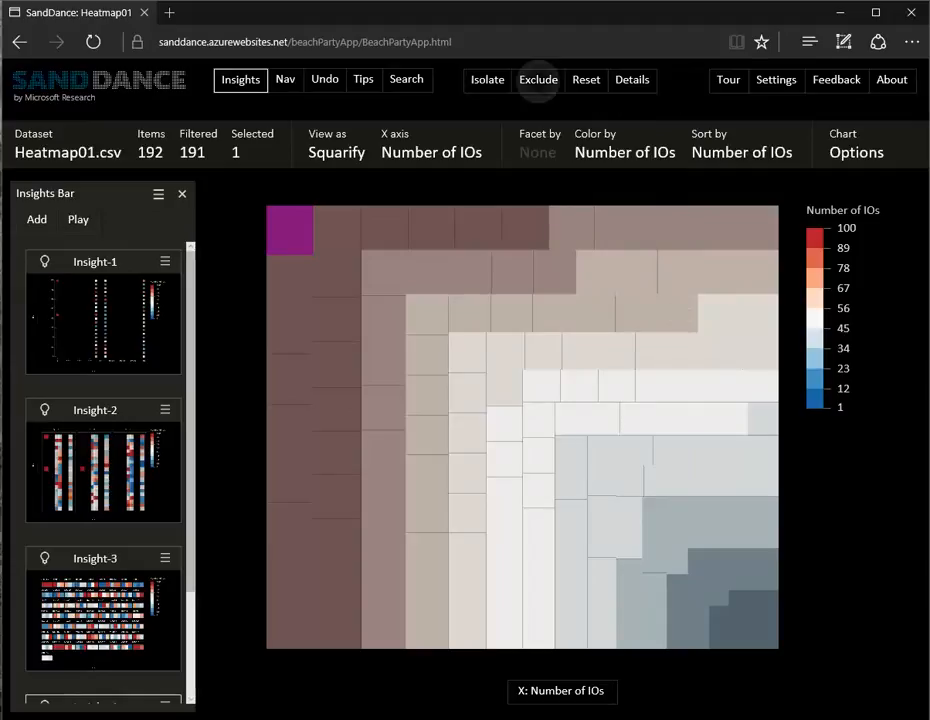
{"action": "left_click", "coordinate": [538, 80]}
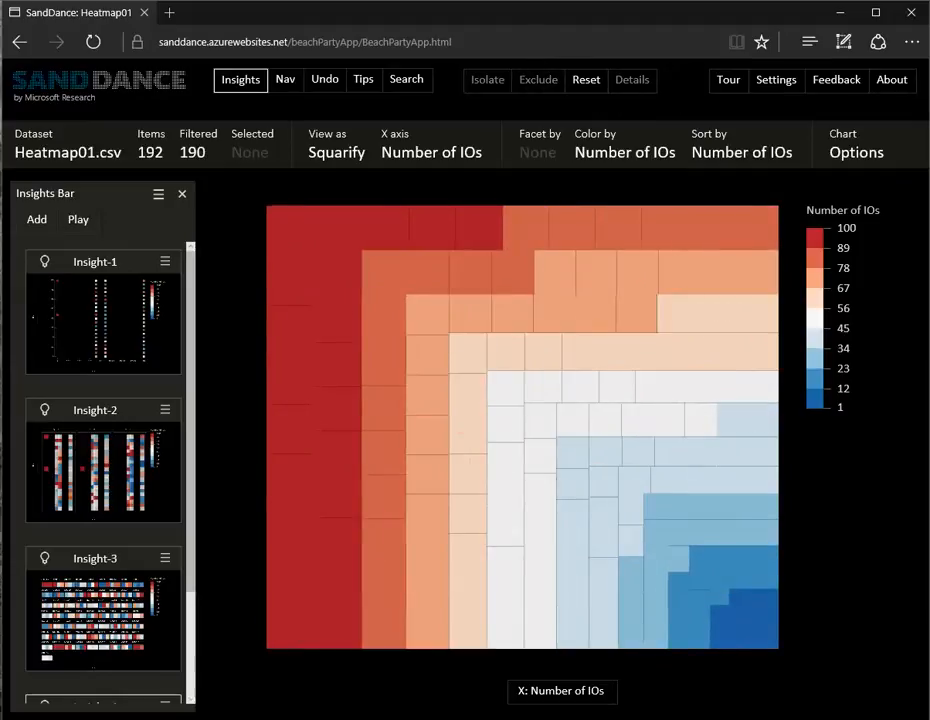
Select the new top-left tile and show its record details (item M0017, 100 IOs).
{"action": "left_click", "coordinate": [288, 232]}
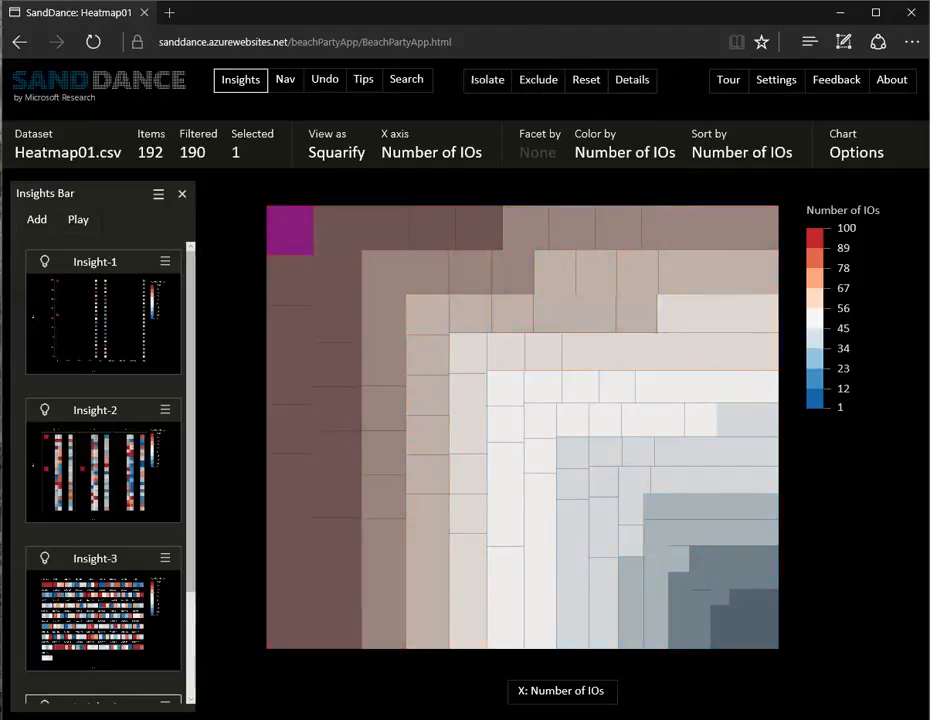
{"action": "left_click", "coordinate": [632, 80]}
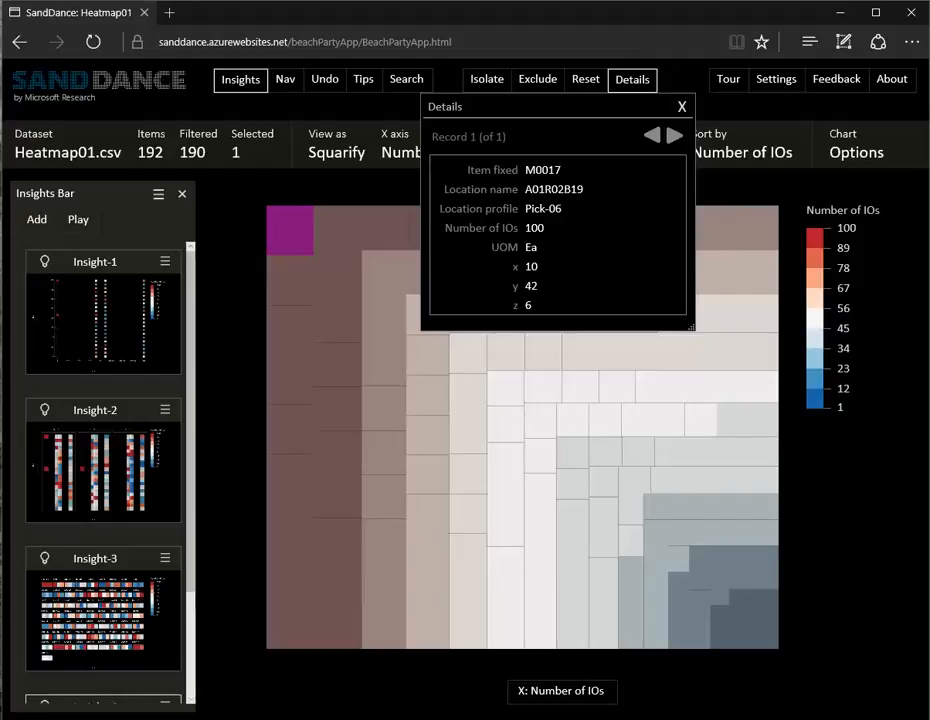
{"action": "mouse_move", "coordinate": [544, 184]}
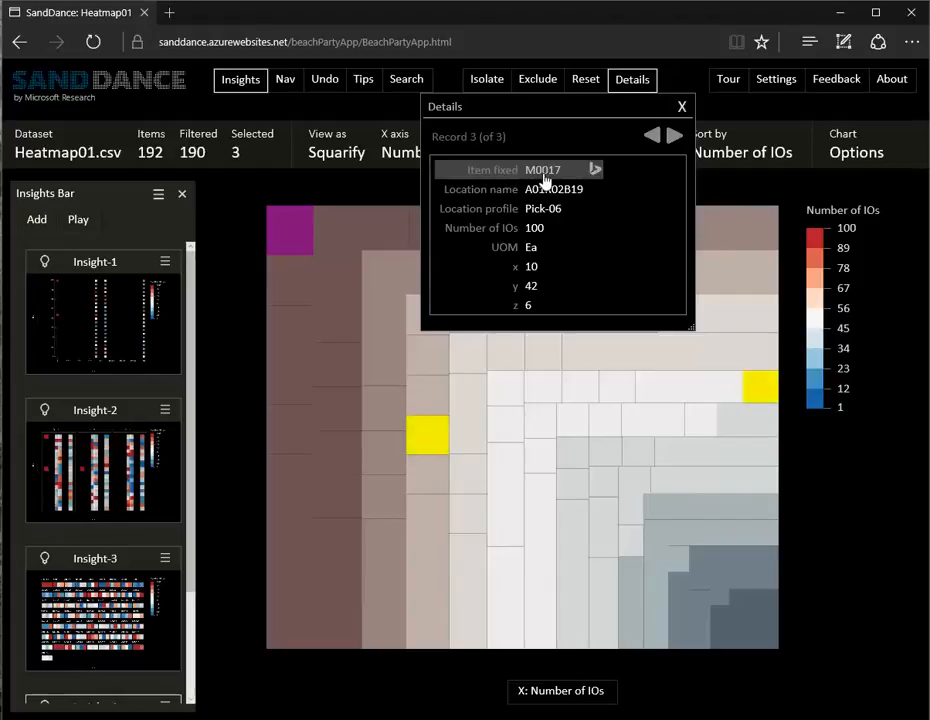
{"action": "mouse_move", "coordinate": [516, 432]}
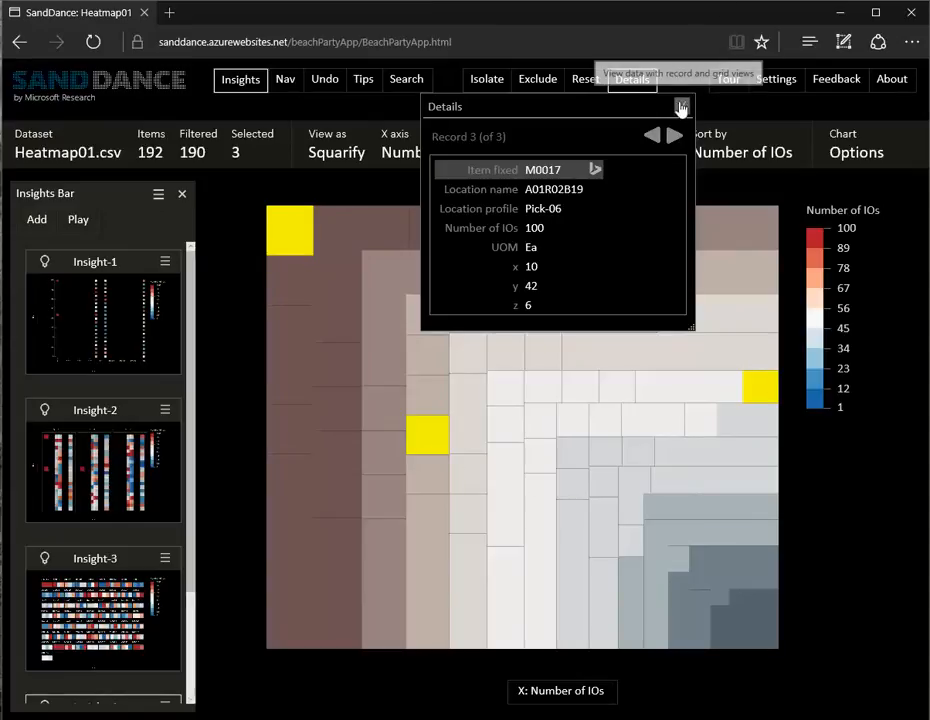
Close the Details panel for item M0017 after marking its three tiles.
{"action": "left_click", "coordinate": [680, 106]}
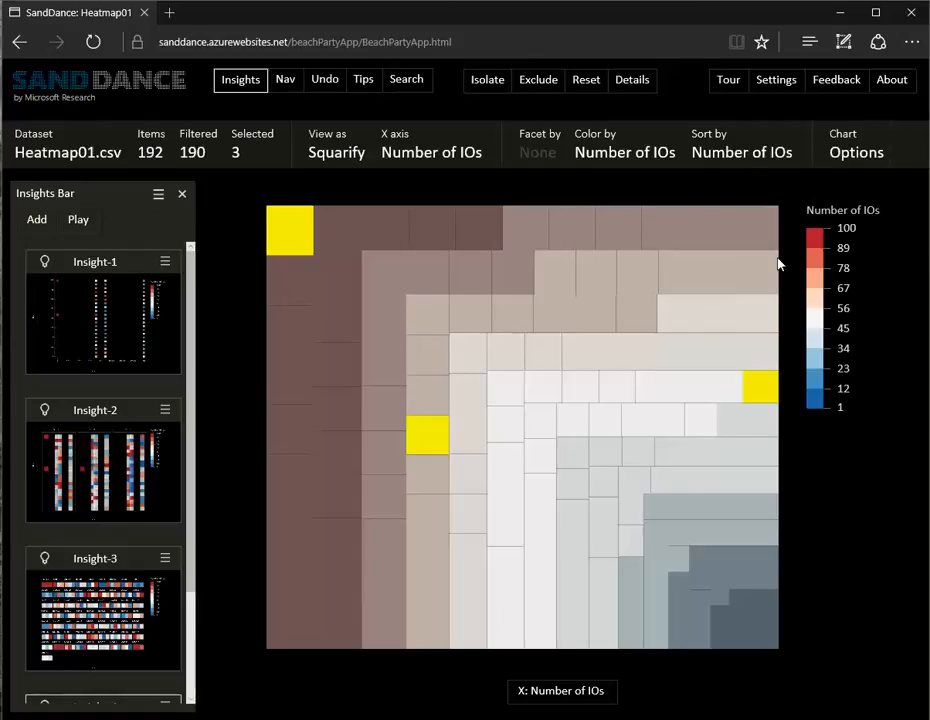
In Chart Options set the Shape image to filled square, then to outlined square.
{"action": "left_click", "coordinate": [856, 152]}
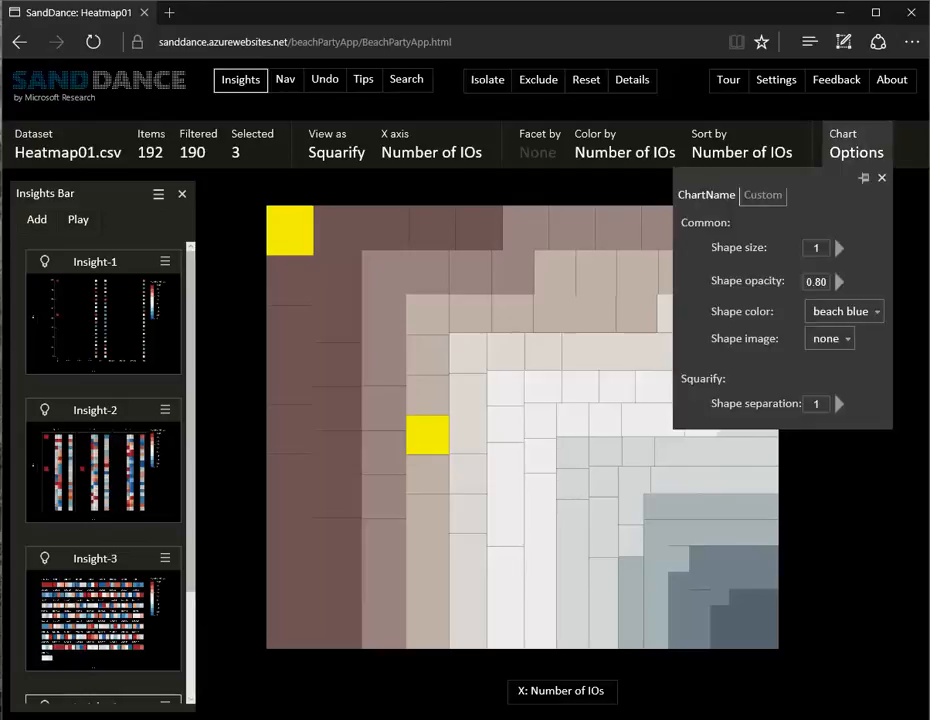
{"action": "left_click", "coordinate": [830, 338]}
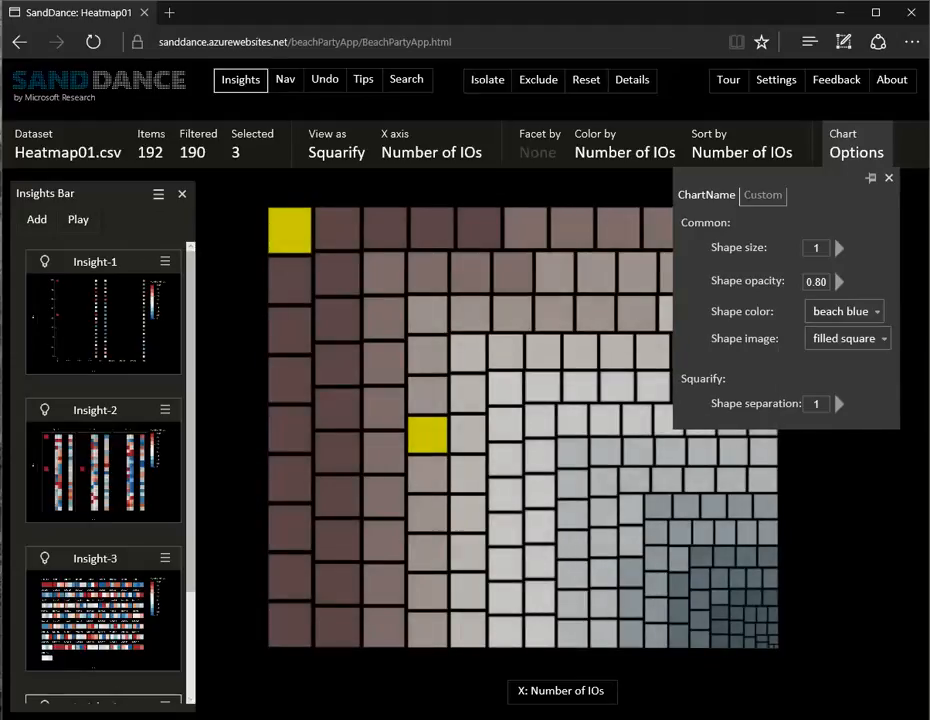
{"action": "left_click", "coordinate": [848, 338]}
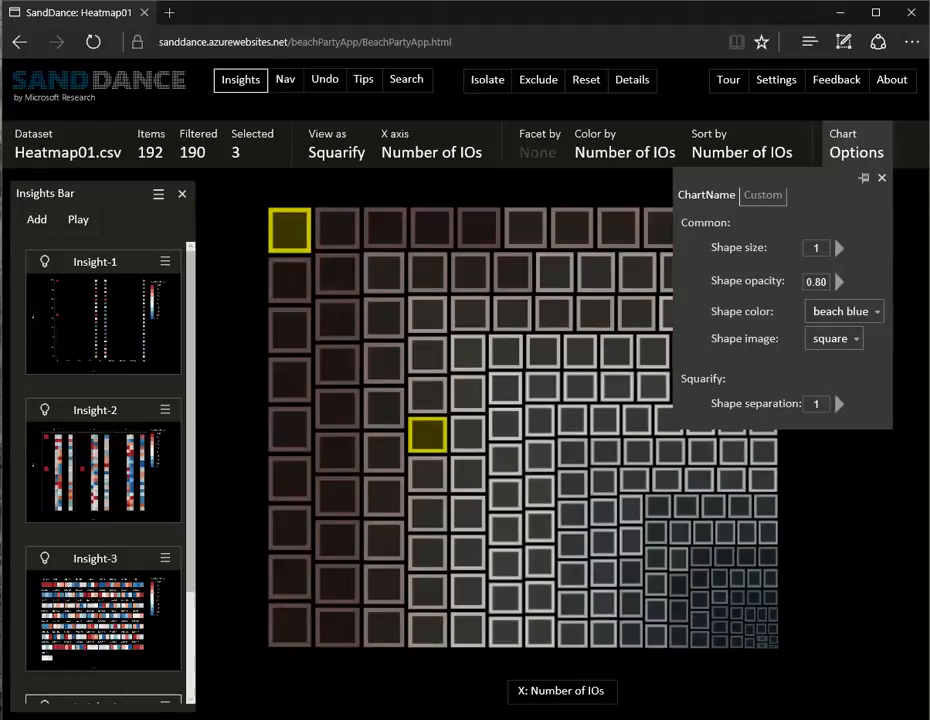